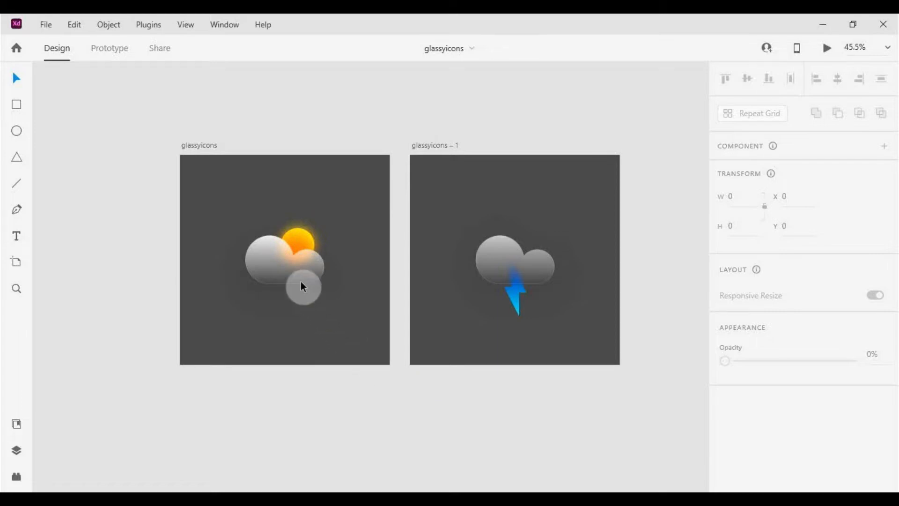
- Start a fresh document with a blank 700×700 artboard named glassyicons
{"action": "left_click", "coordinate": [515, 264]}
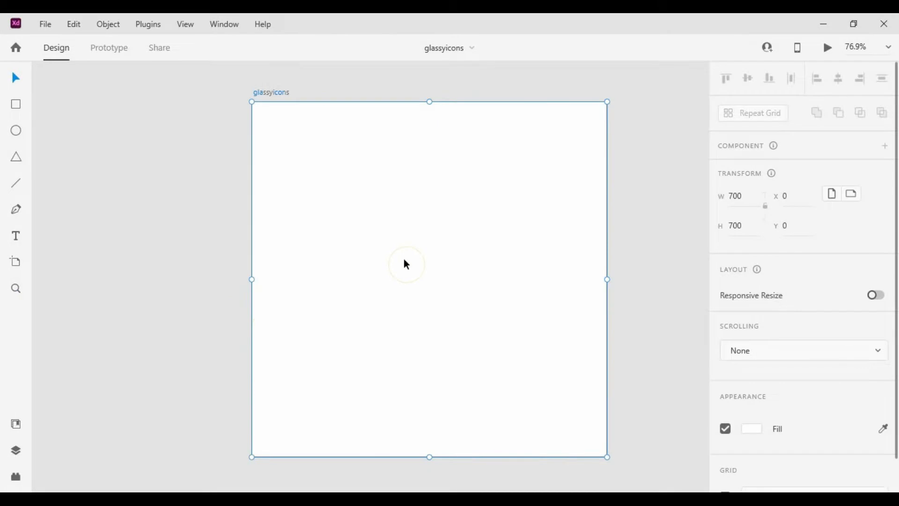
{"action": "mouse_move", "coordinate": [16, 131]}
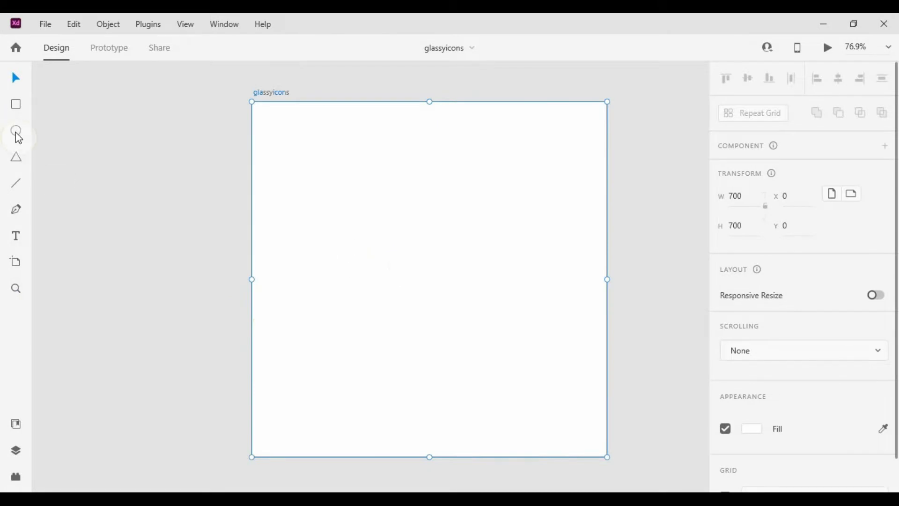
- Draw two circles and a spanning rectangle, then merge them with Add into a cloud
{"action": "left_click", "coordinate": [16, 130]}
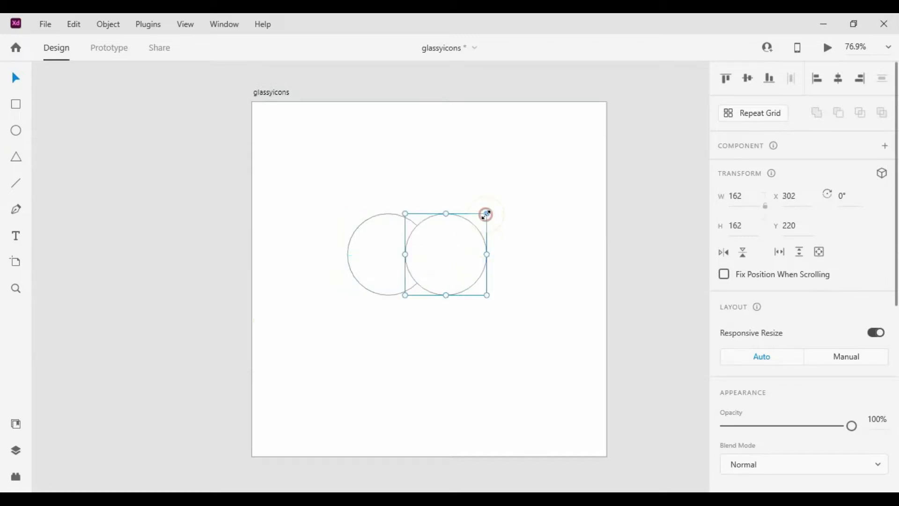
{"action": "left_click_drag", "start_coordinate": [486, 213], "coordinate": [466, 236]}
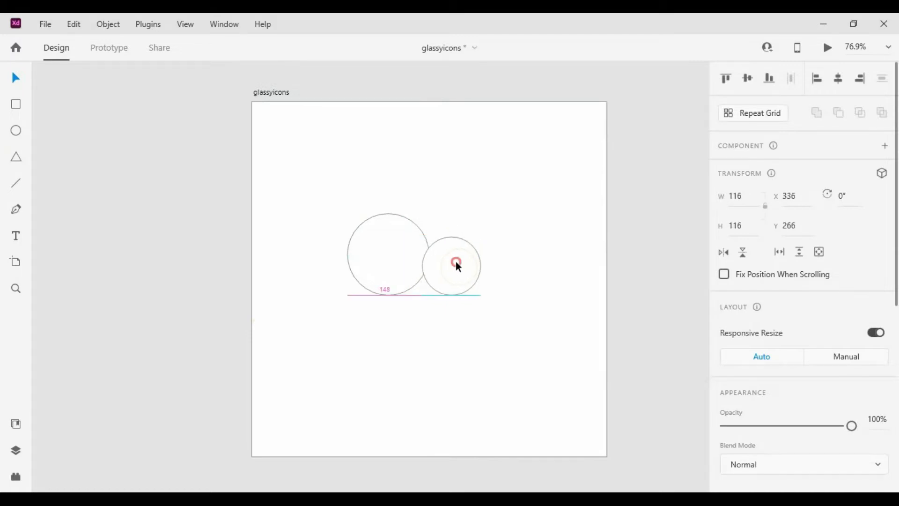
{"action": "left_click", "coordinate": [453, 265]}
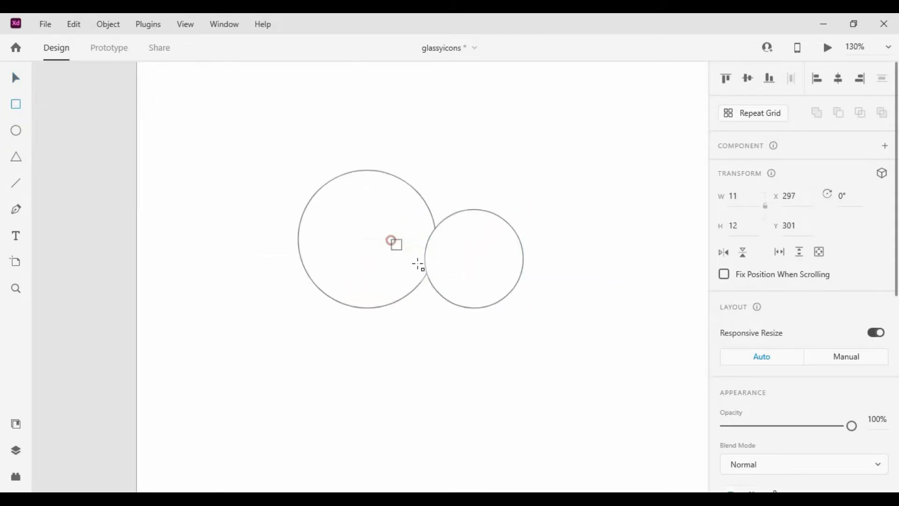
{"action": "left_click_drag", "start_coordinate": [391, 240], "coordinate": [461, 319]}
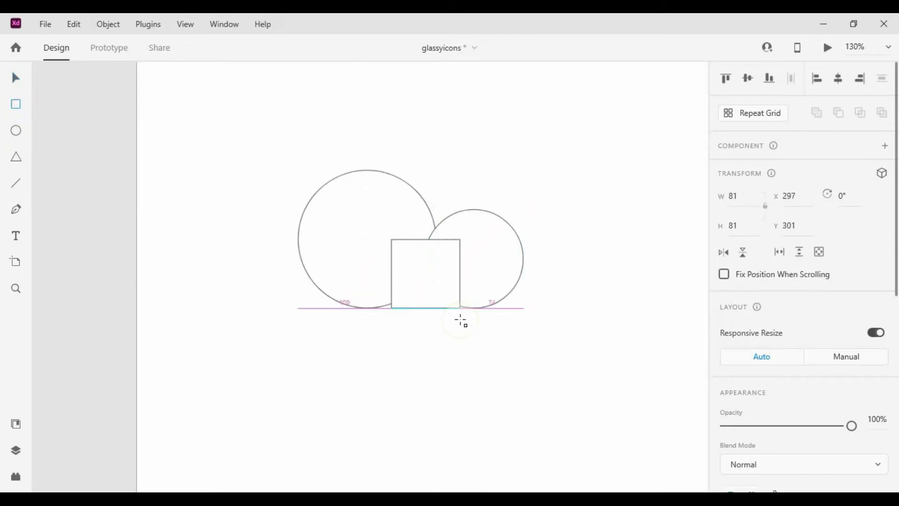
{"action": "left_click_drag", "start_coordinate": [390, 274], "coordinate": [370, 274]}
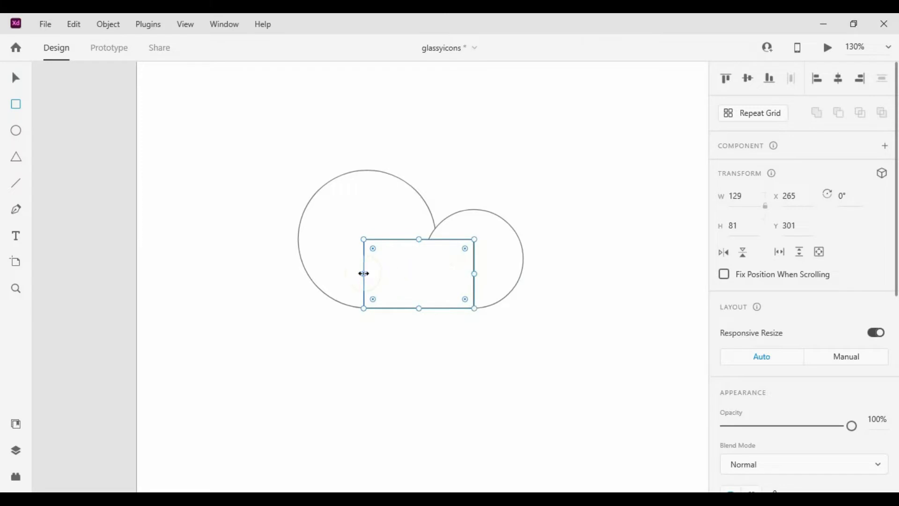
{"action": "left_click_drag", "start_coordinate": [363, 273], "coordinate": [368, 272]}
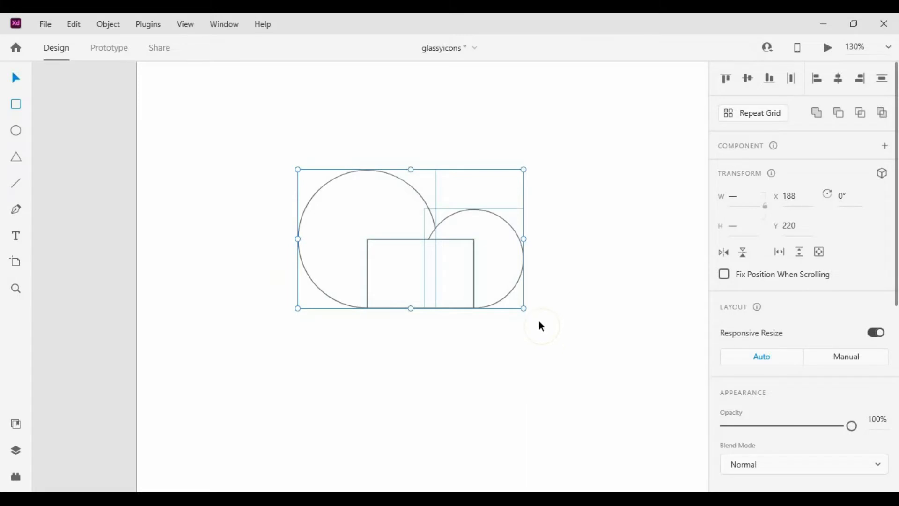
{"action": "mouse_move", "coordinate": [817, 112]}
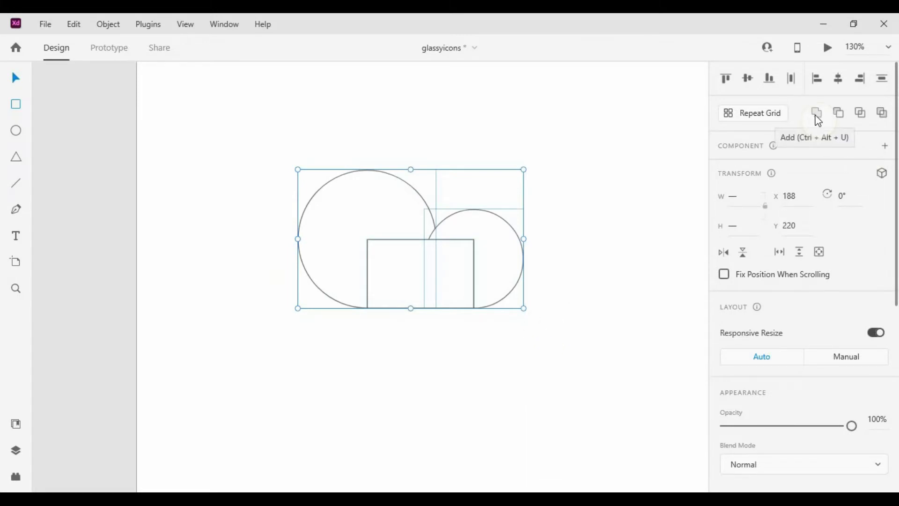
{"action": "left_click", "coordinate": [816, 112]}
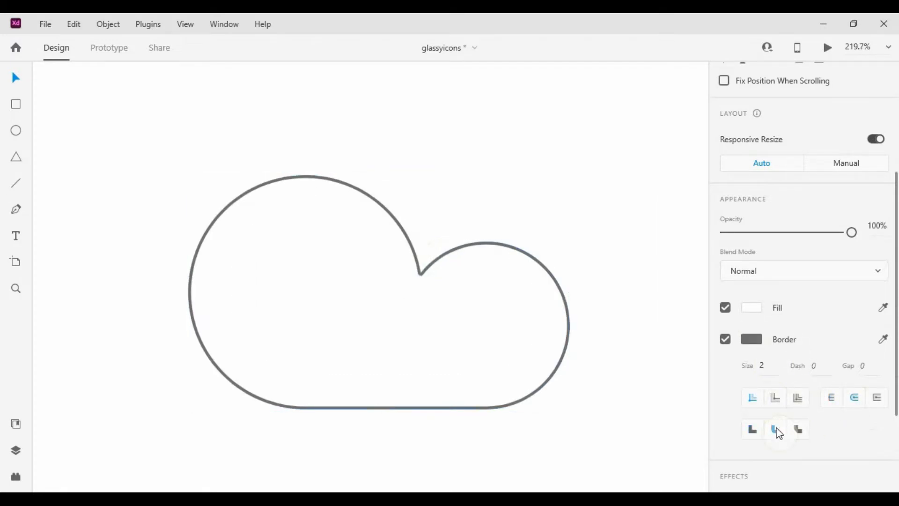
- Give the cloud outline a Round border join and reselect the cloud
{"action": "left_click", "coordinate": [775, 429]}
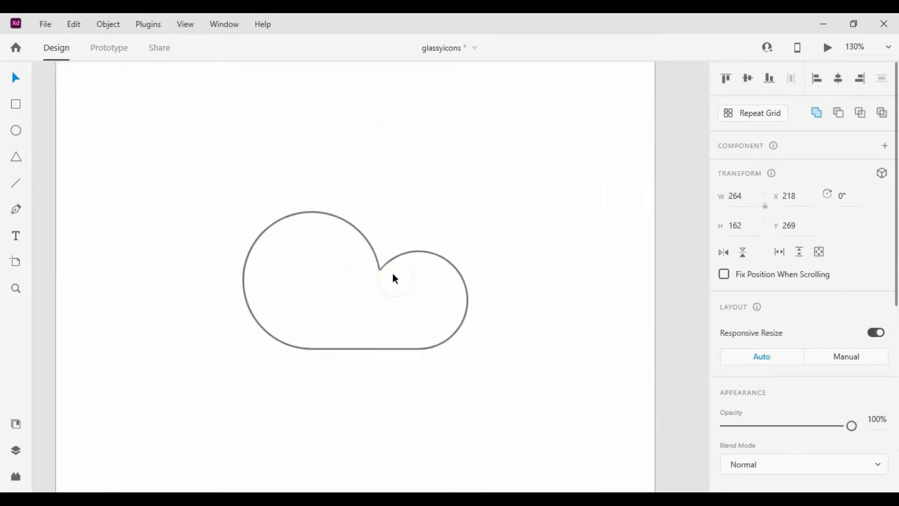
{"action": "left_click", "coordinate": [394, 279]}
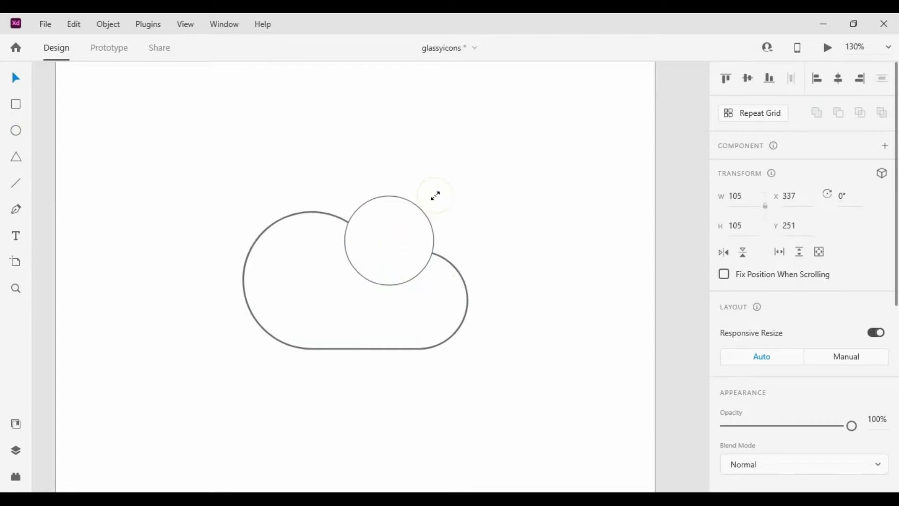
- Remove the sun circle's border and fill it with an orange radial gradient
{"action": "left_click", "coordinate": [392, 237]}
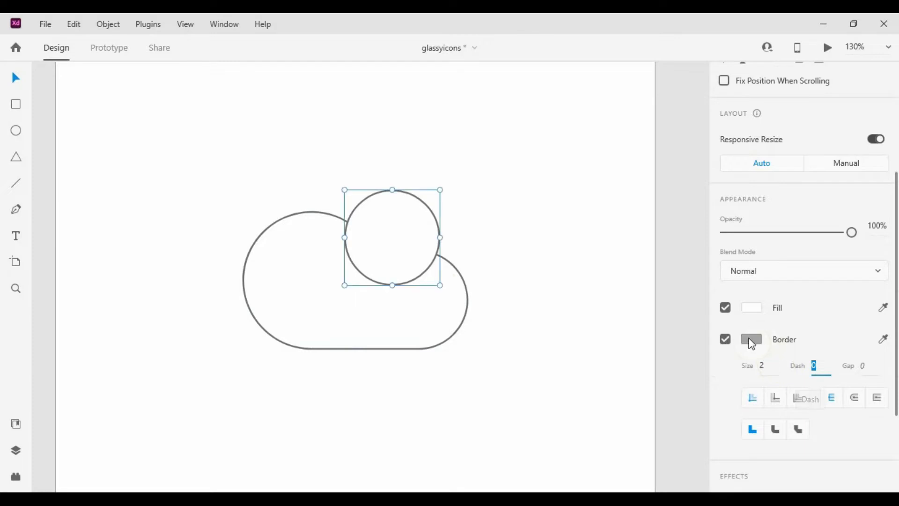
{"action": "mouse_move", "coordinate": [810, 399]}
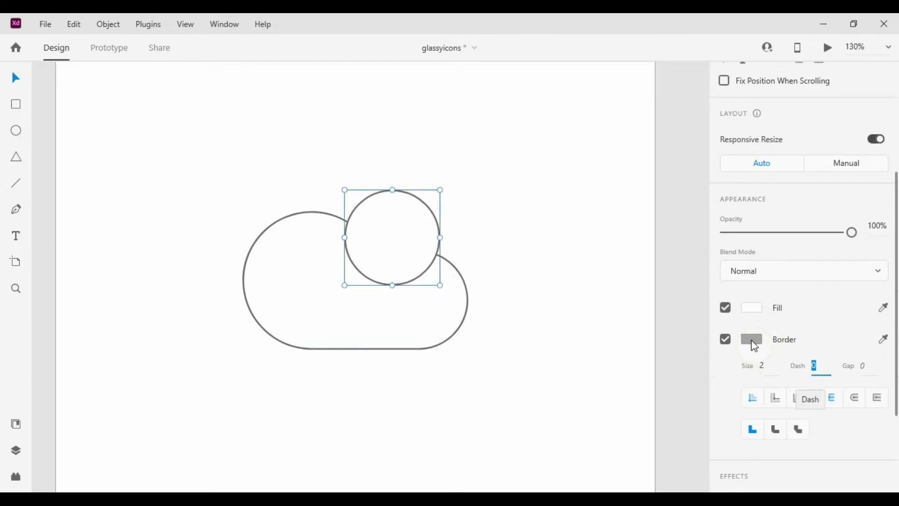
{"action": "left_click", "coordinate": [725, 339]}
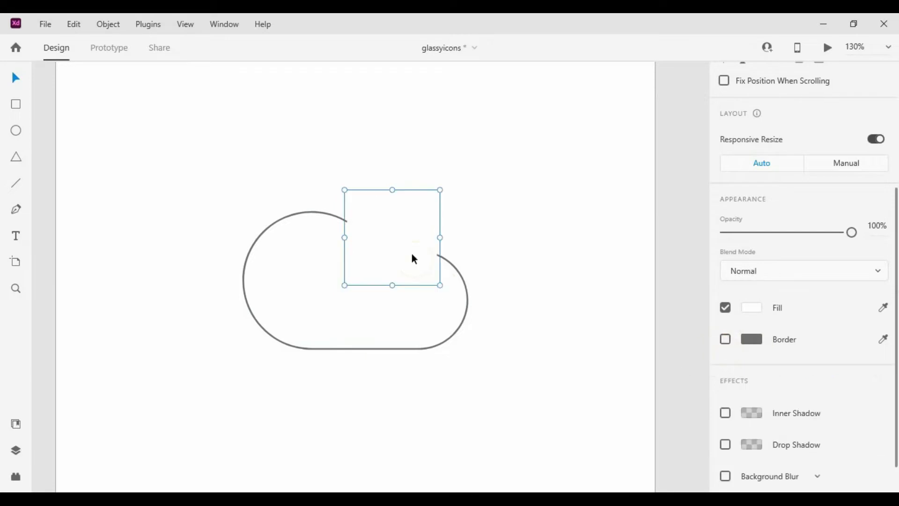
{"action": "left_click", "coordinate": [751, 307]}
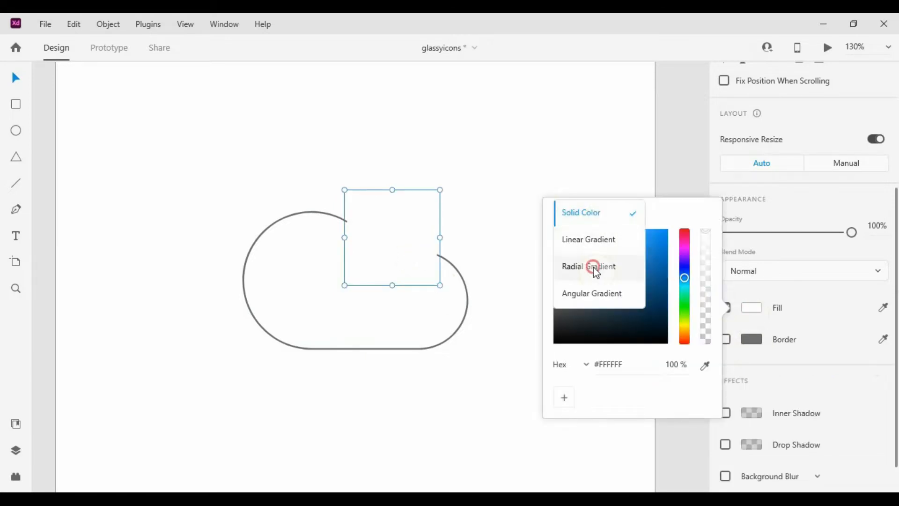
{"action": "left_click", "coordinate": [588, 266]}
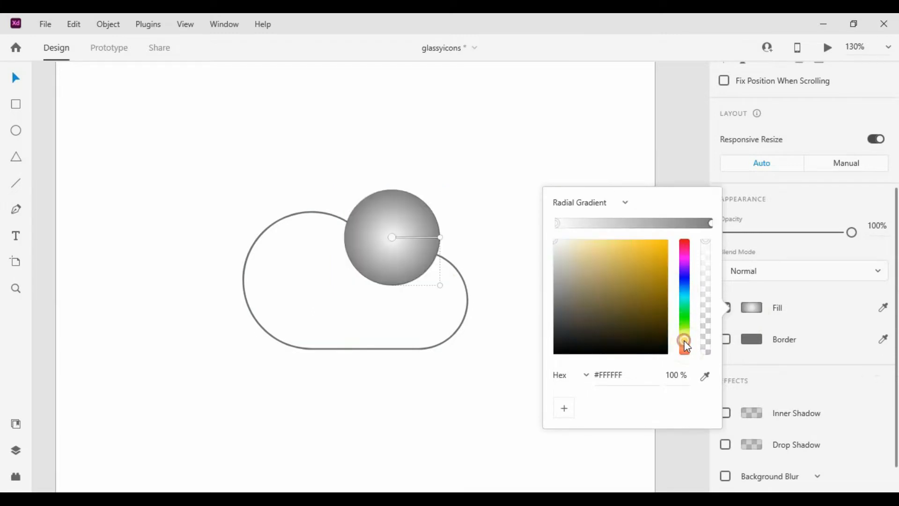
{"action": "left_click", "coordinate": [685, 345]}
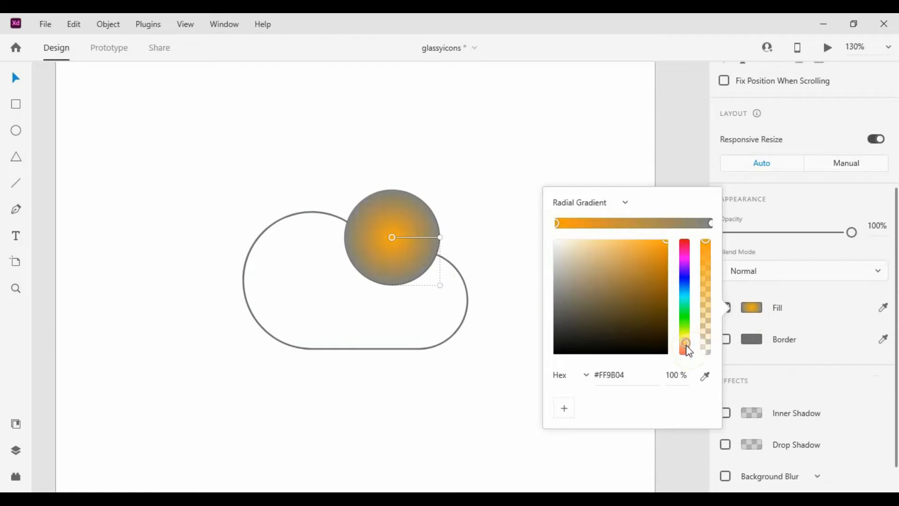
{"action": "left_click_drag", "start_coordinate": [686, 344], "coordinate": [685, 348]}
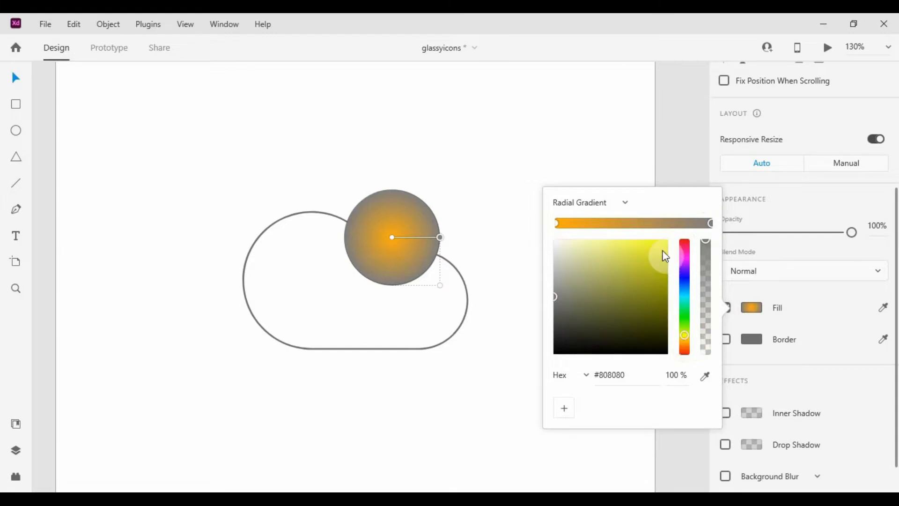
{"action": "left_click", "coordinate": [688, 341]}
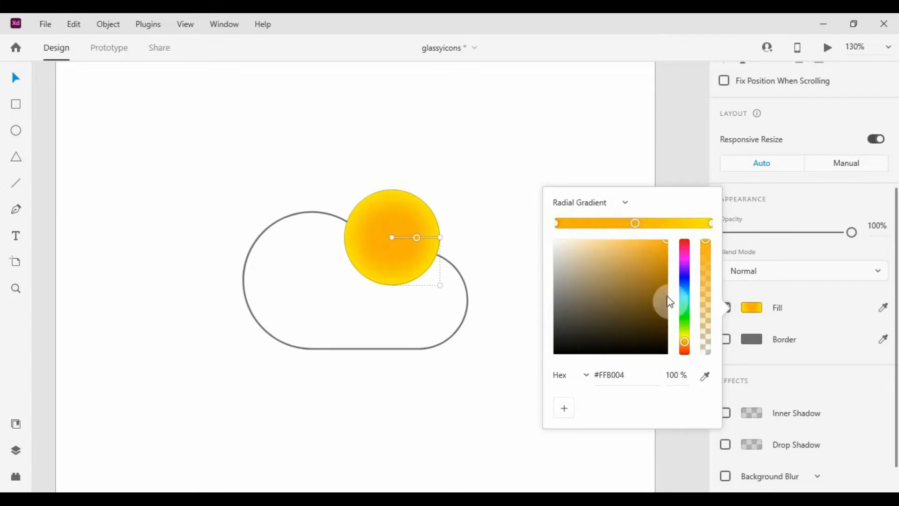
- Make the outer stop yellow, enlarge the gradient lower down, and deepen orange to #FF7104
{"action": "left_click_drag", "start_coordinate": [685, 302], "coordinate": [685, 348]}
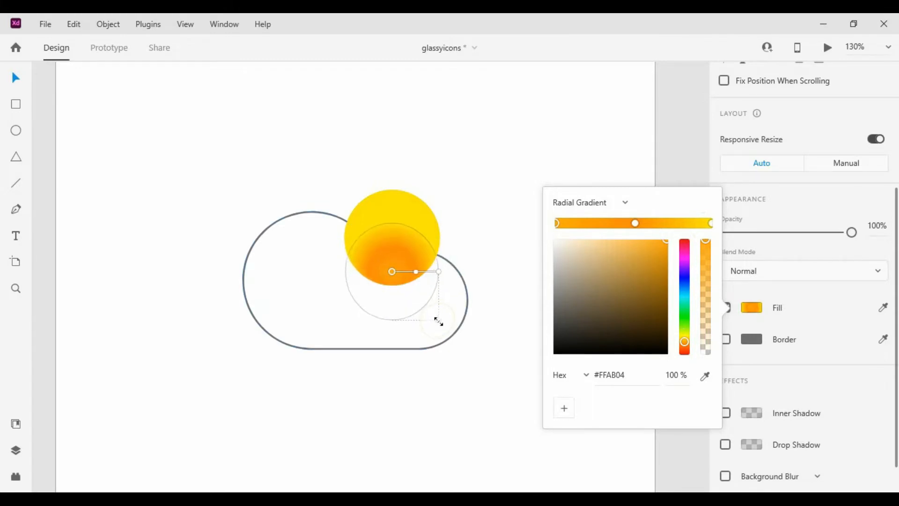
{"action": "left_click_drag", "start_coordinate": [439, 320], "coordinate": [440, 321]}
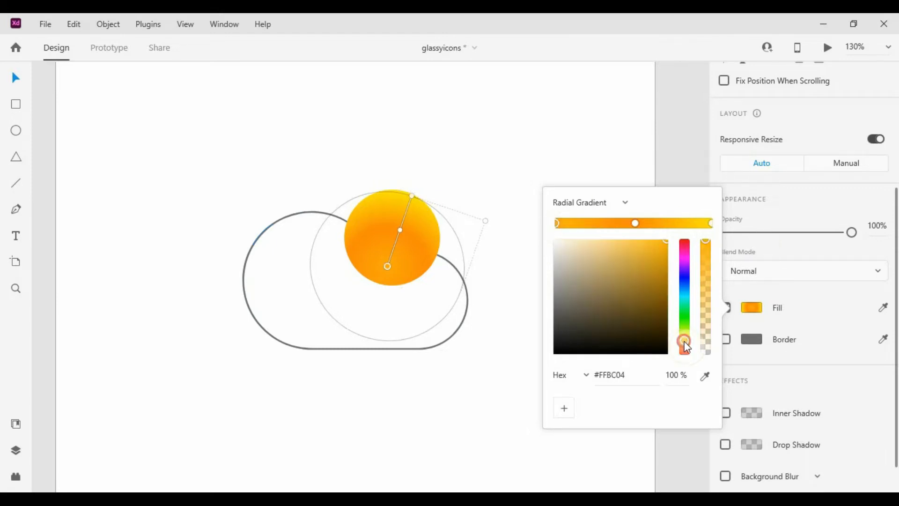
{"action": "left_click_drag", "start_coordinate": [685, 344], "coordinate": [685, 346]}
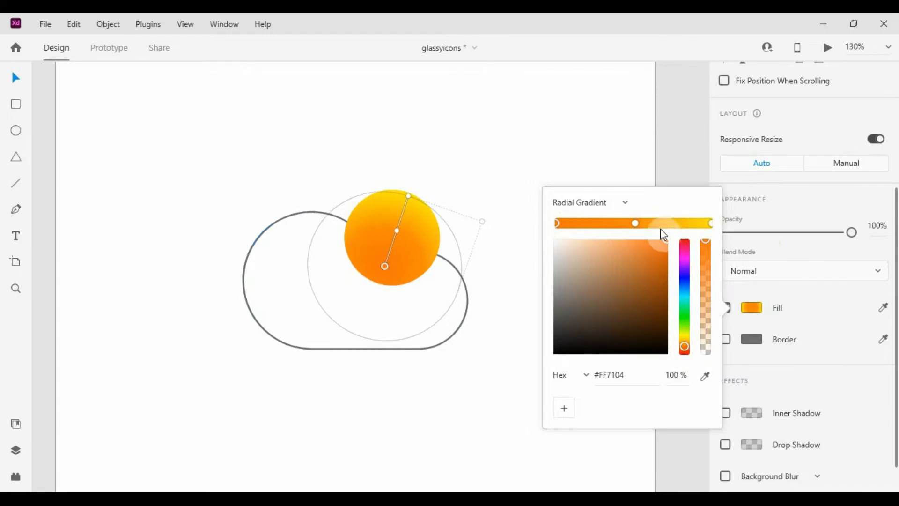
{"action": "left_click_drag", "start_coordinate": [636, 223], "coordinate": [625, 223]}
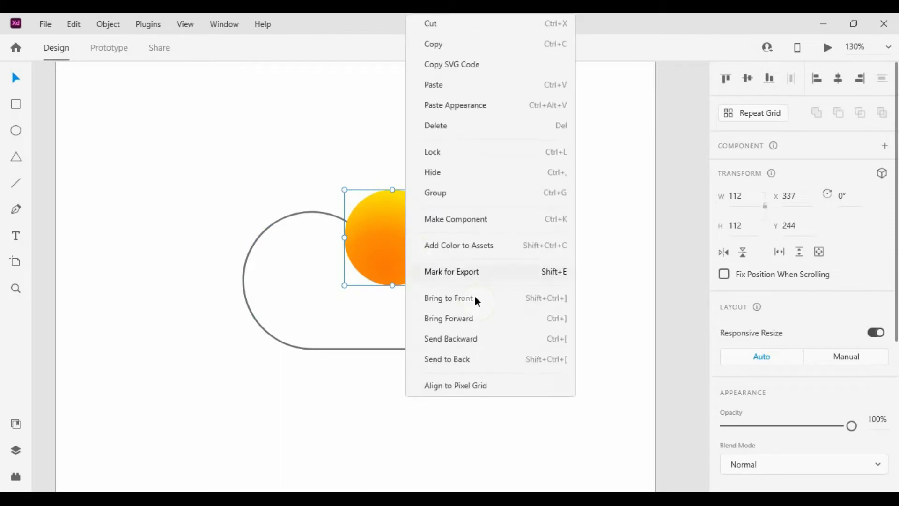
{"action": "mouse_move", "coordinate": [472, 346]}
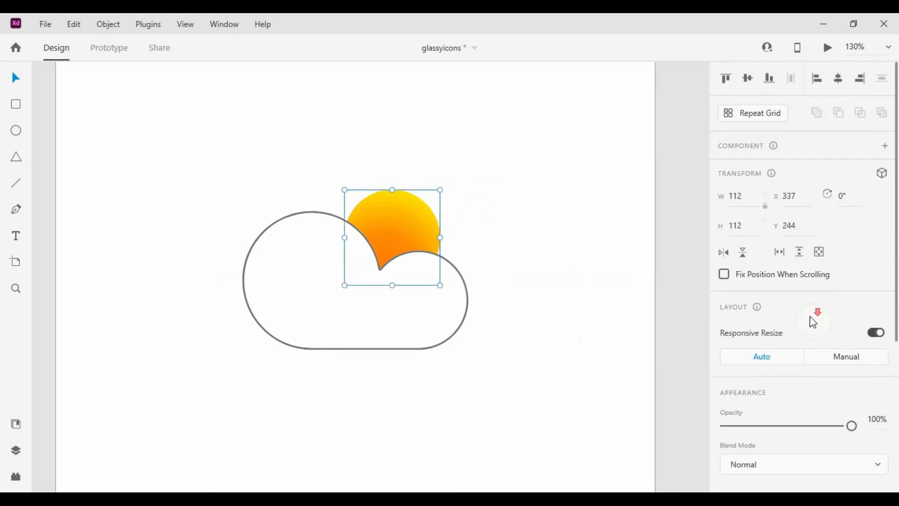
- Give the sun an object blur of about 22 and tuck it behind the cloud's upper right
{"action": "scroll", "scroll_direction": "down", "scroll_amount": 3}
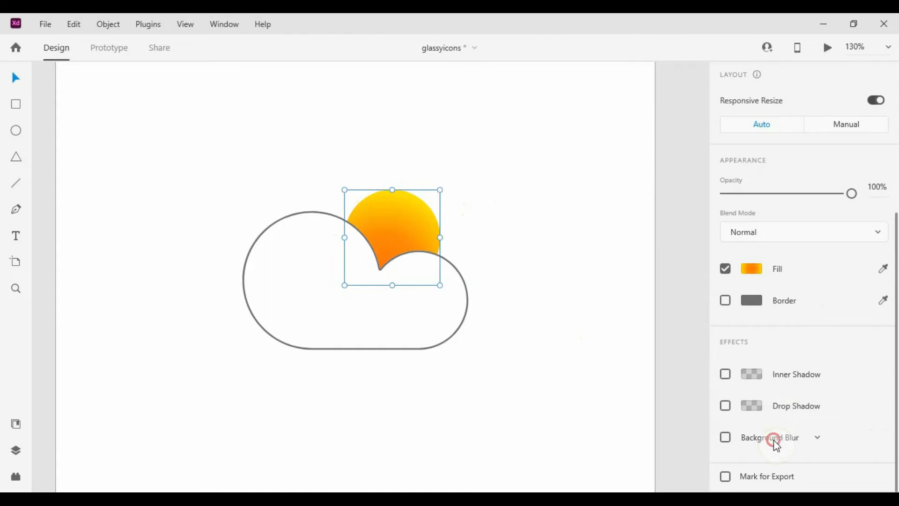
{"action": "left_click", "coordinate": [725, 437]}
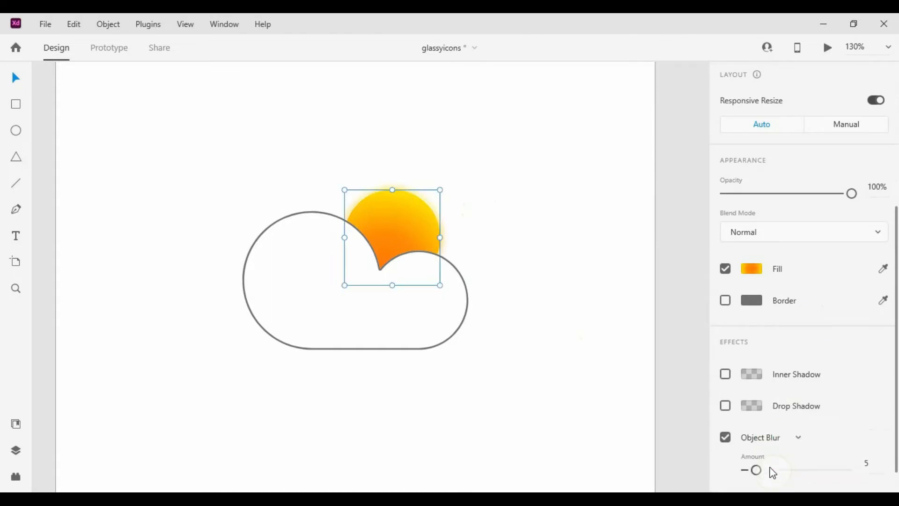
{"action": "scroll", "scroll_direction": "down", "scroll_amount": 3}
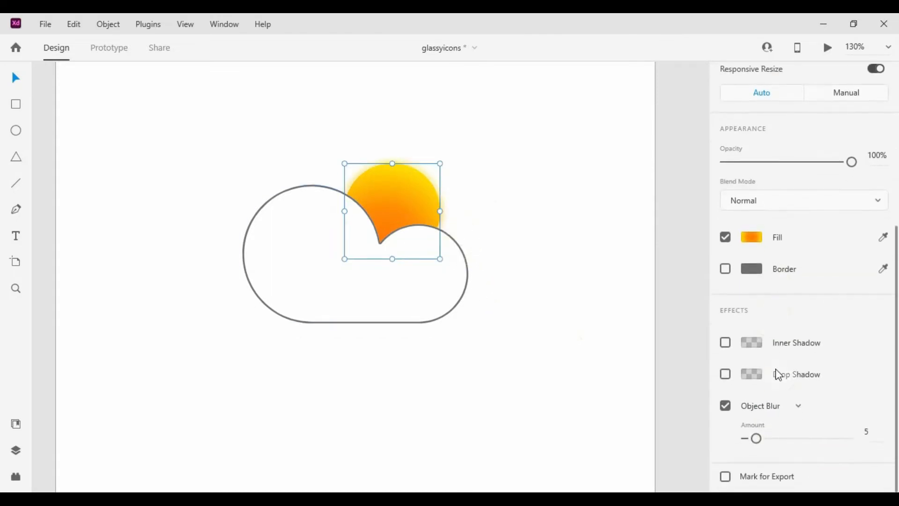
{"action": "left_click_drag", "start_coordinate": [756, 438], "coordinate": [779, 438]}
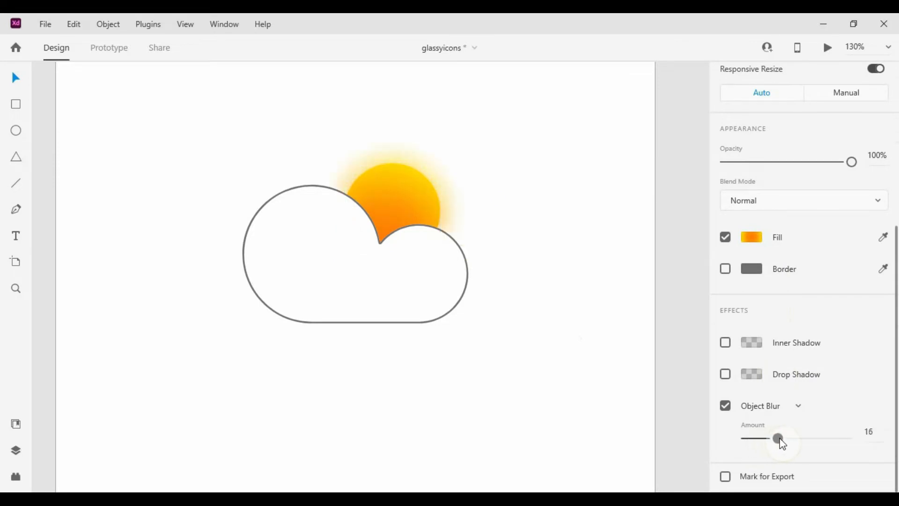
{"action": "left_click_drag", "start_coordinate": [779, 439], "coordinate": [793, 439]}
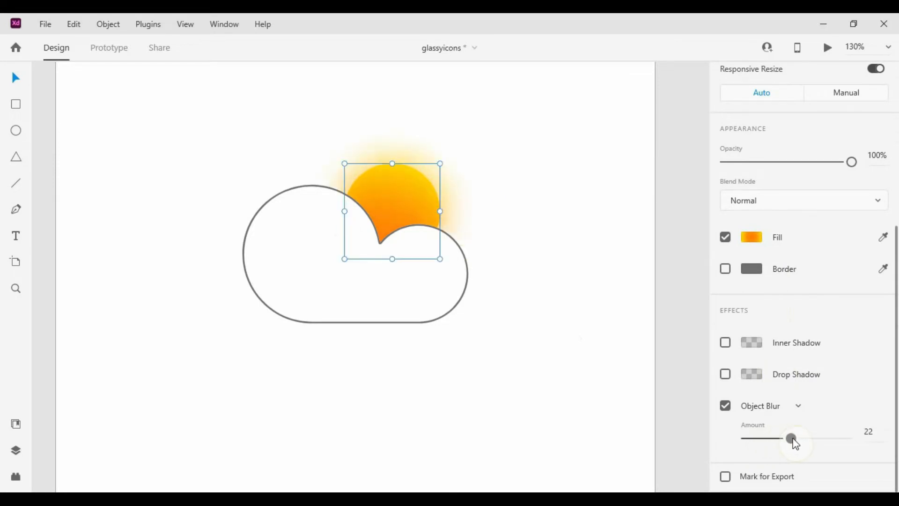
{"action": "left_click_drag", "start_coordinate": [795, 438], "coordinate": [784, 439]}
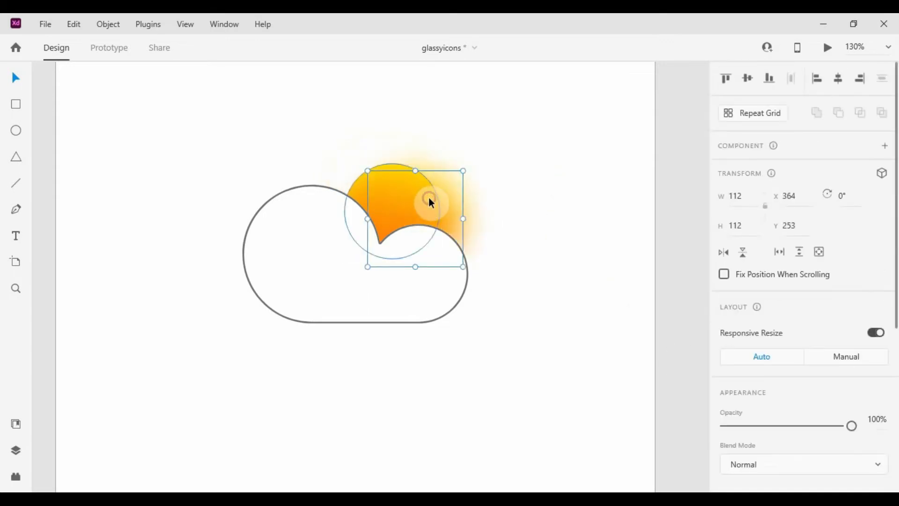
{"action": "left_click_drag", "start_coordinate": [427, 202], "coordinate": [433, 208]}
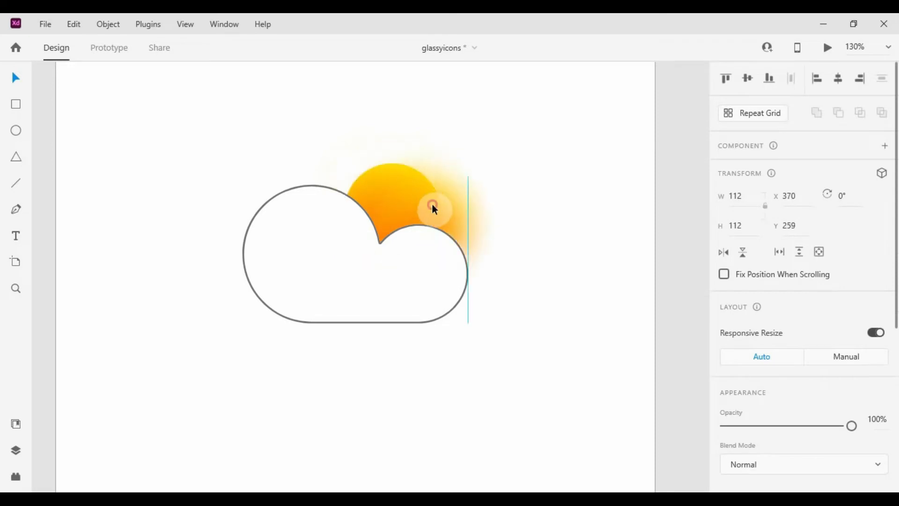
{"action": "left_click_drag", "start_coordinate": [432, 208], "coordinate": [402, 200]}
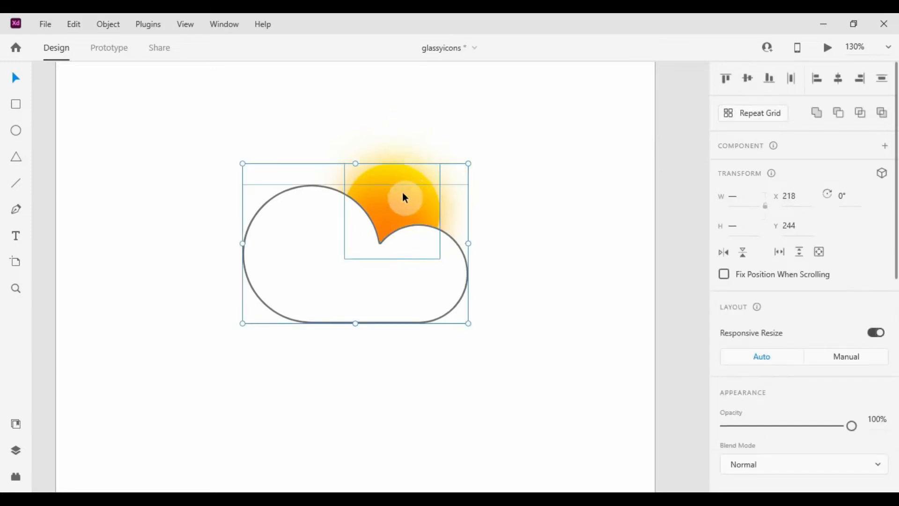
- Select the cloud and add a background blur with amount 23
{"action": "left_click", "coordinate": [404, 198]}
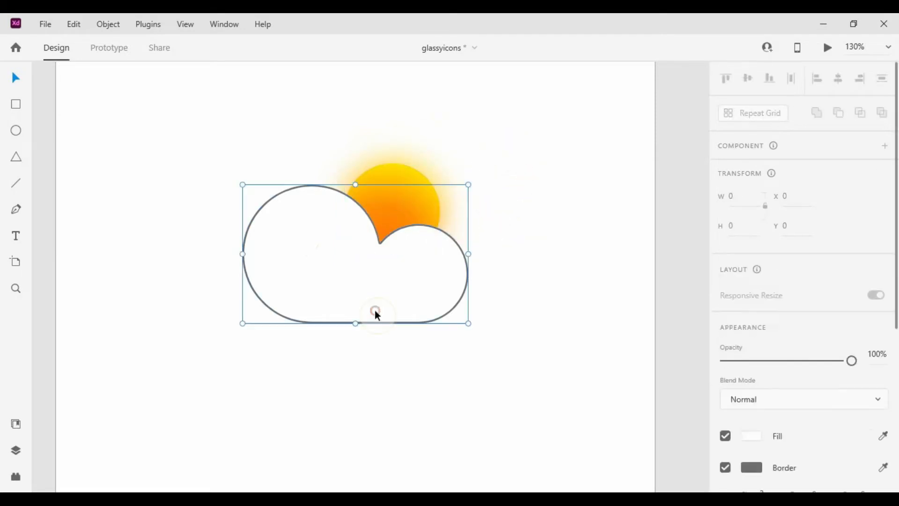
{"action": "scroll", "scroll_direction": "down", "scroll_amount": 3}
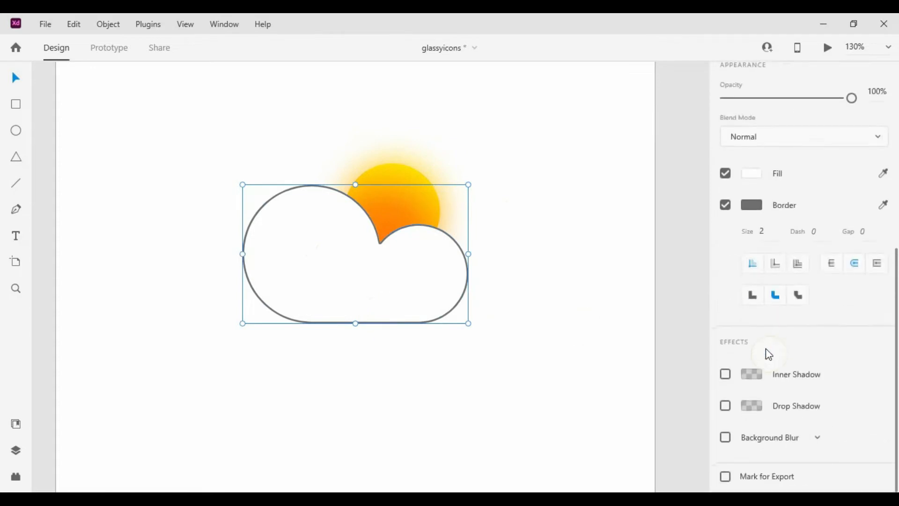
{"action": "mouse_move", "coordinate": [404, 255]}
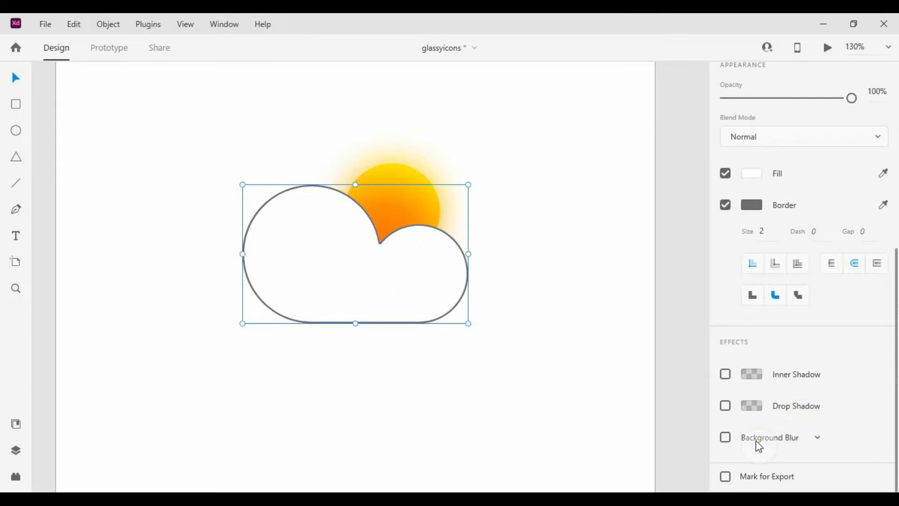
{"action": "left_click", "coordinate": [725, 437]}
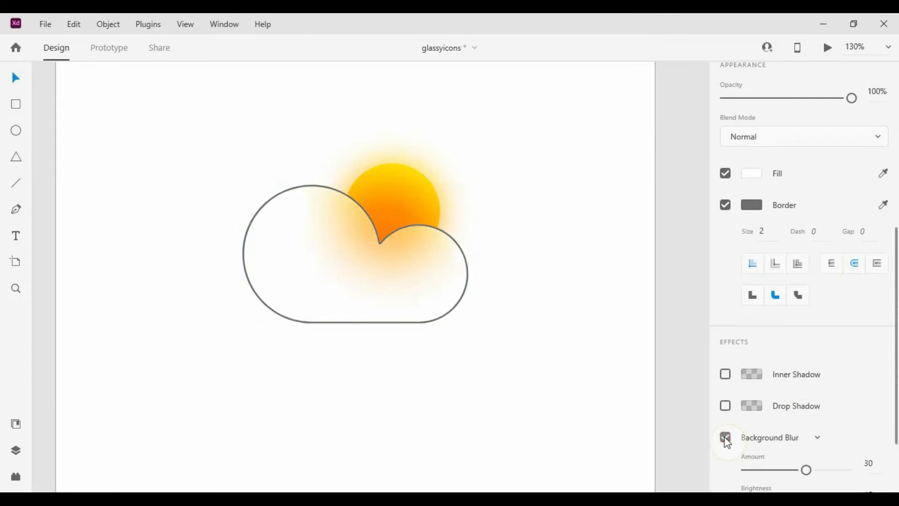
{"action": "left_click", "coordinate": [726, 437]}
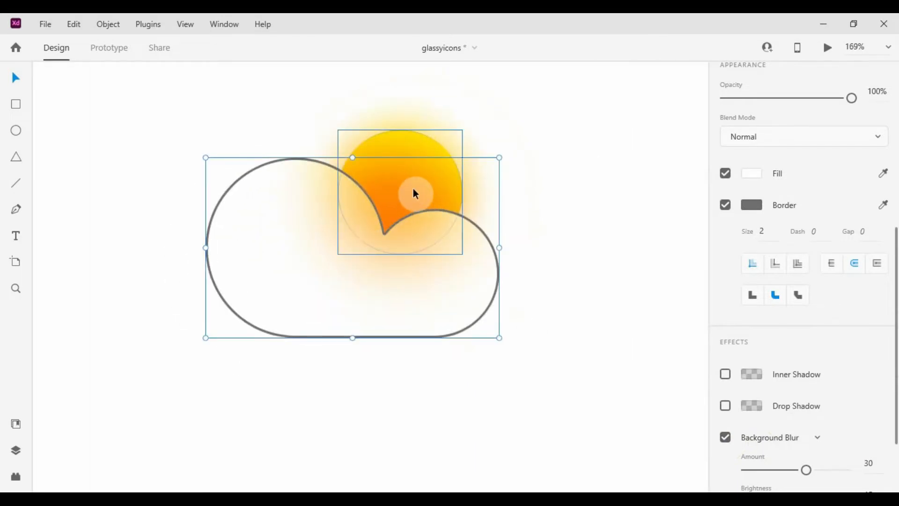
{"action": "scroll", "scroll_direction": "down", "scroll_amount": 3}
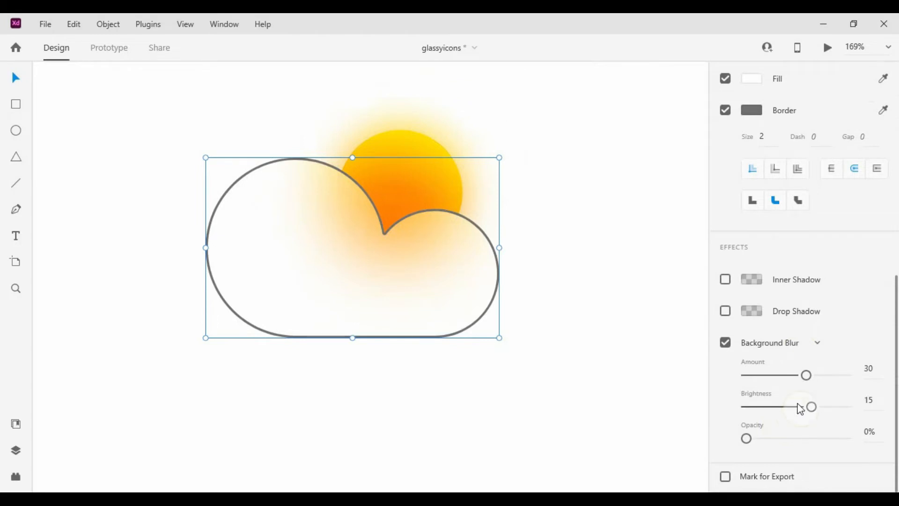
{"action": "left_click_drag", "start_coordinate": [806, 375], "coordinate": [792, 375]}
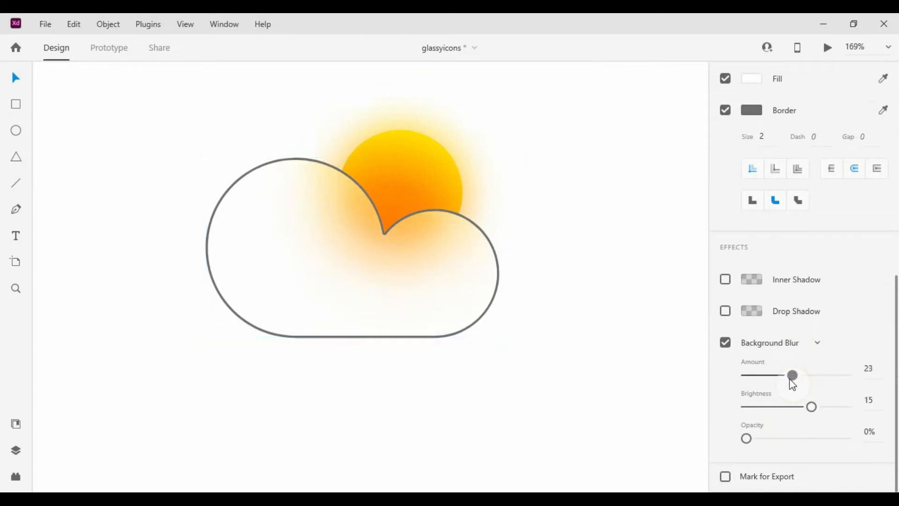
{"action": "left_click_drag", "start_coordinate": [792, 375], "coordinate": [769, 376]}
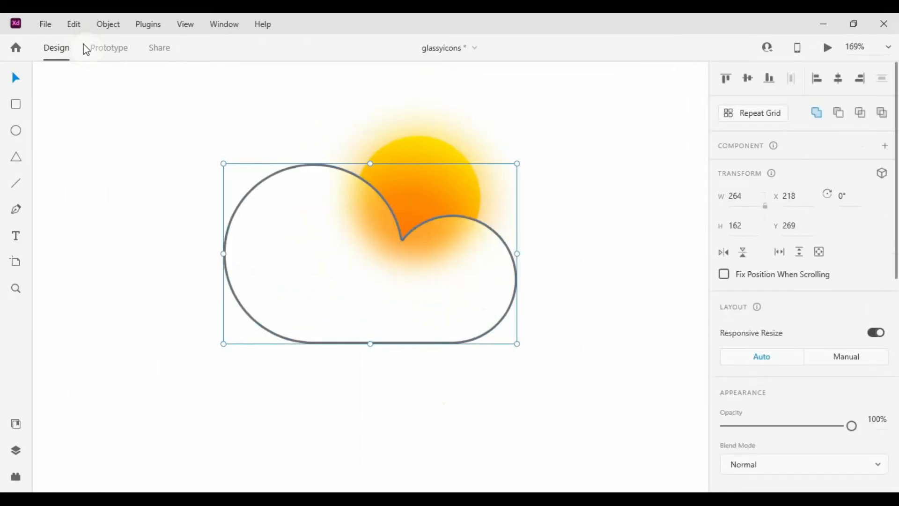
- Remove the cloud's border while keeping its white fill
{"action": "left_click", "coordinate": [108, 24]}
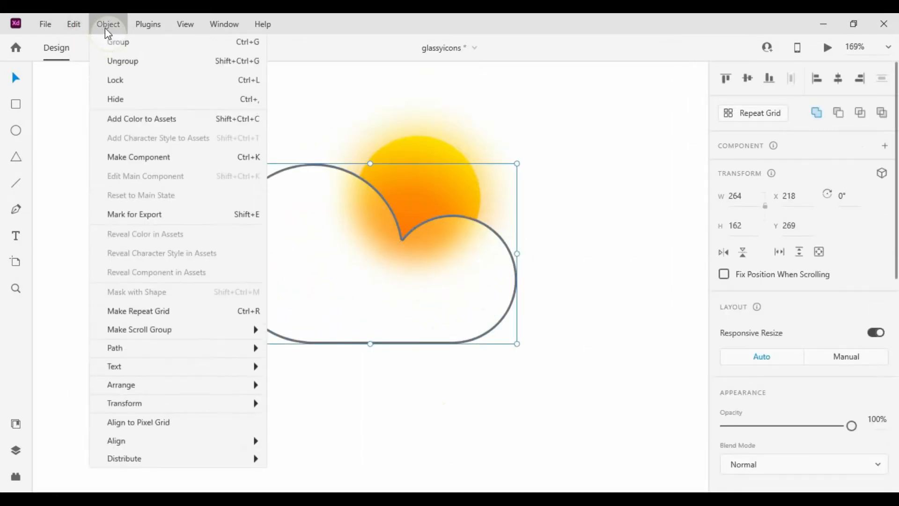
{"action": "mouse_move", "coordinate": [115, 350]}
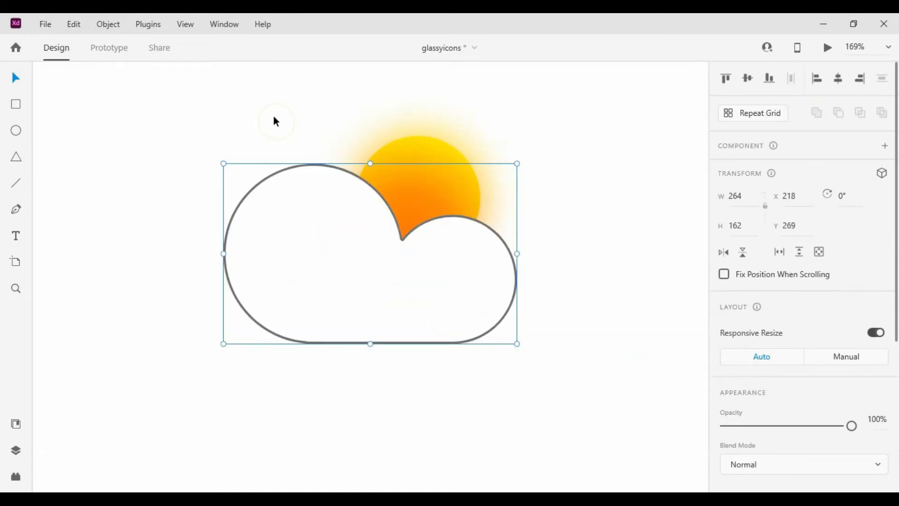
{"action": "left_click_drag", "start_coordinate": [852, 426], "coordinate": [726, 426]}
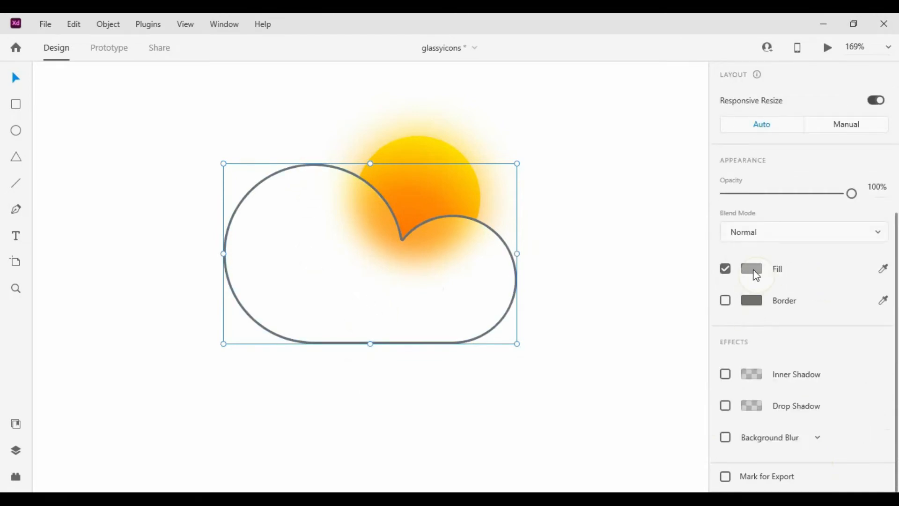
{"action": "left_click", "coordinate": [752, 268]}
{"action": "type", "text": "#FFFFFF"}
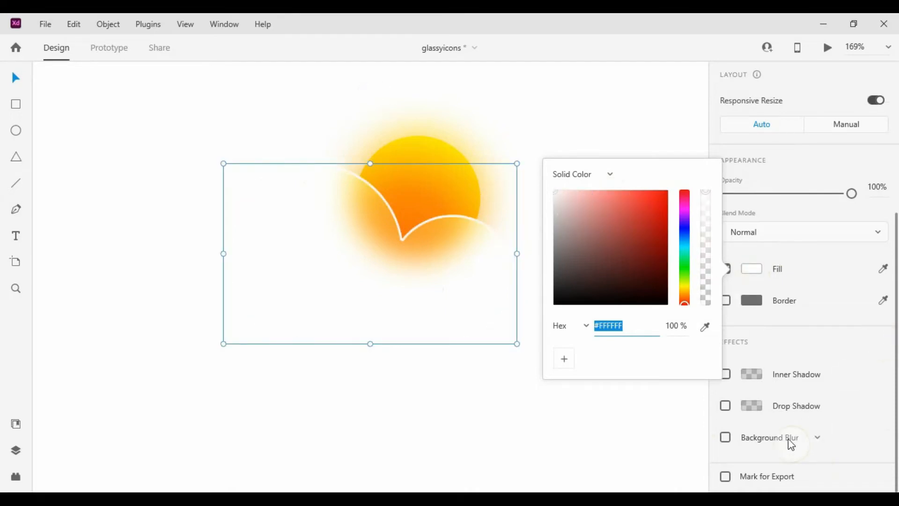
- Try object blur on the cloud, revert to background blur, and make the artboard light grey
{"action": "left_click", "coordinate": [818, 437]}
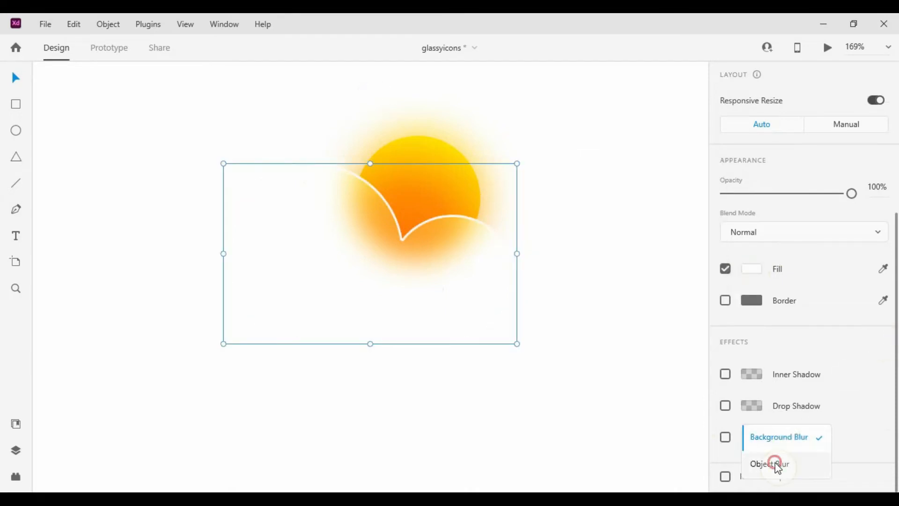
{"action": "left_click", "coordinate": [769, 463]}
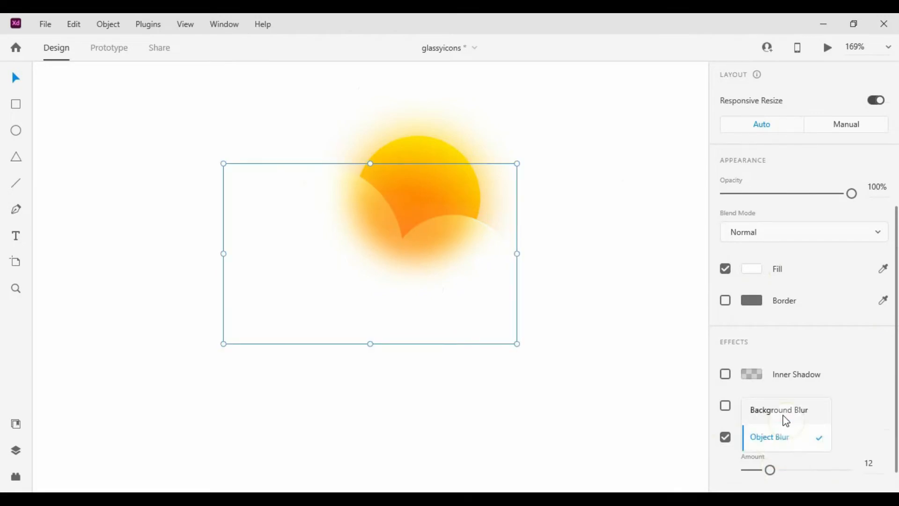
{"action": "left_click", "coordinate": [779, 410]}
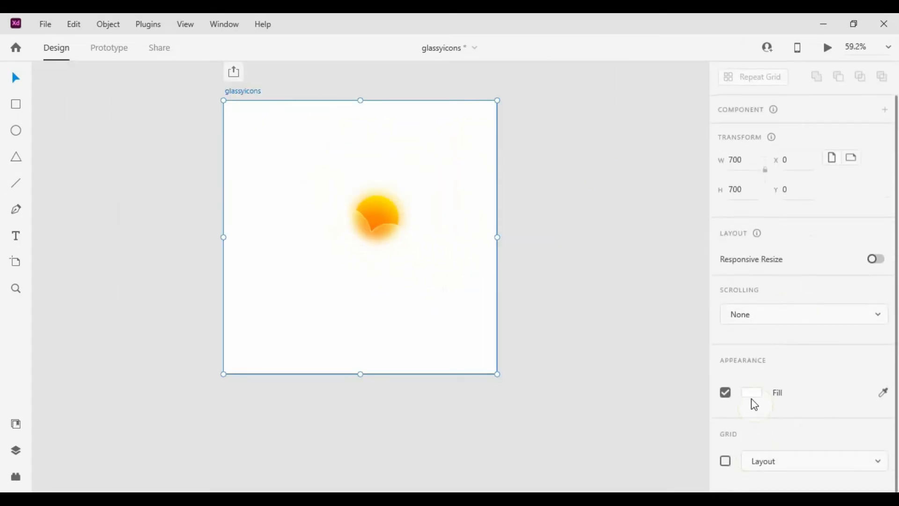
{"action": "left_click", "coordinate": [752, 393]}
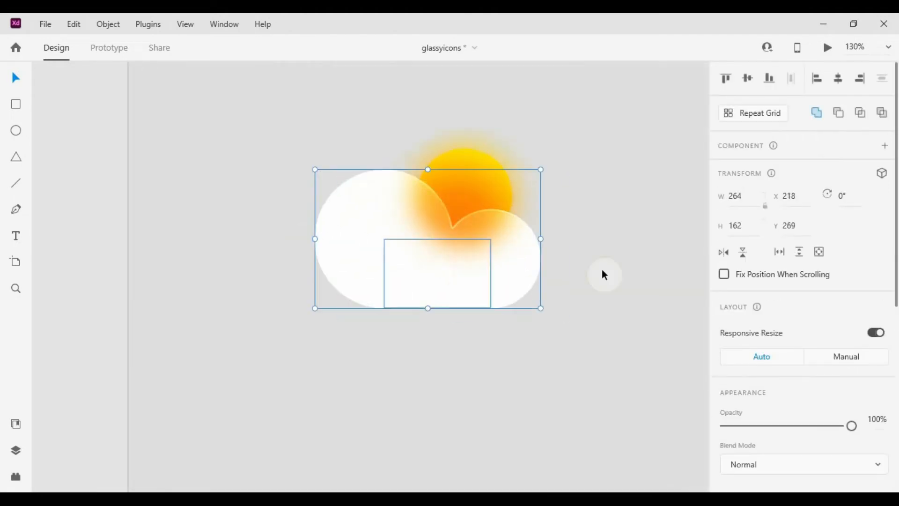
- Set the cloud's background blur brightness to 0
{"action": "scroll", "scroll_direction": "down", "scroll_amount": 3}
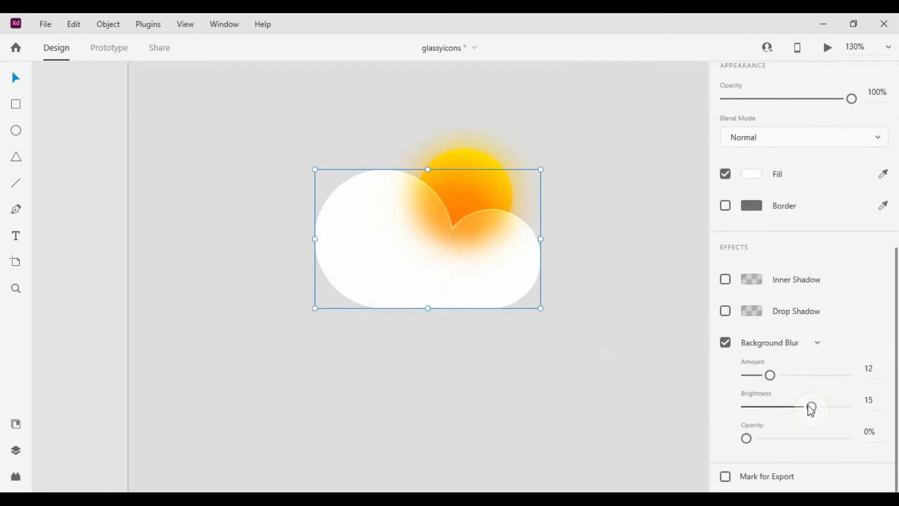
{"action": "left_click_drag", "start_coordinate": [812, 406], "coordinate": [805, 407]}
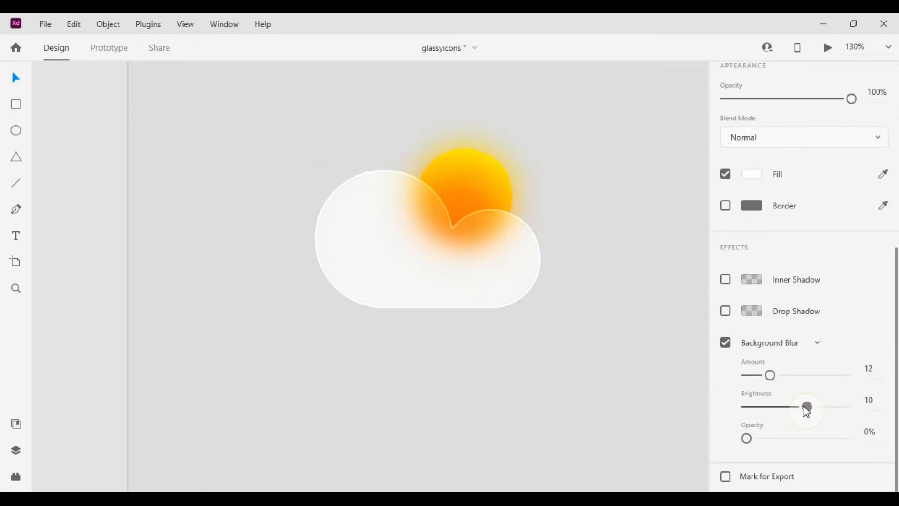
{"action": "left_click_drag", "start_coordinate": [806, 407], "coordinate": [782, 407]}
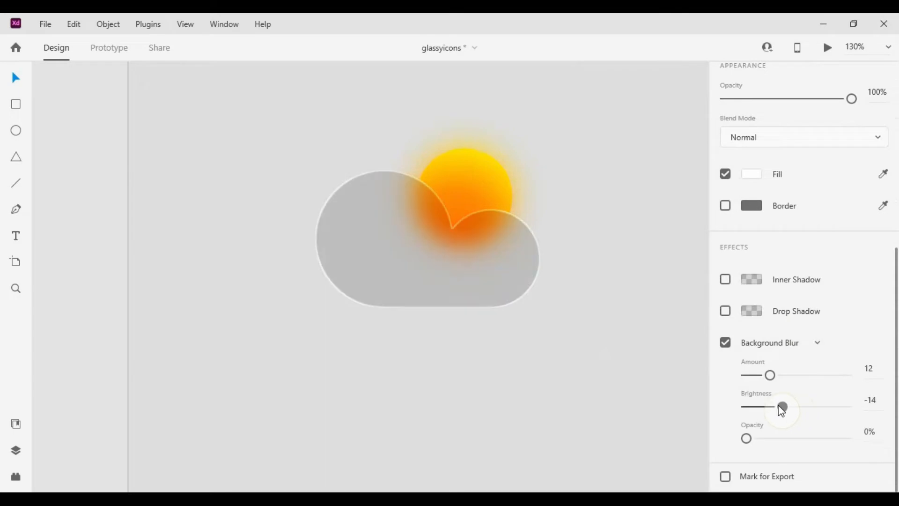
{"action": "left_click_drag", "start_coordinate": [784, 407], "coordinate": [790, 407]}
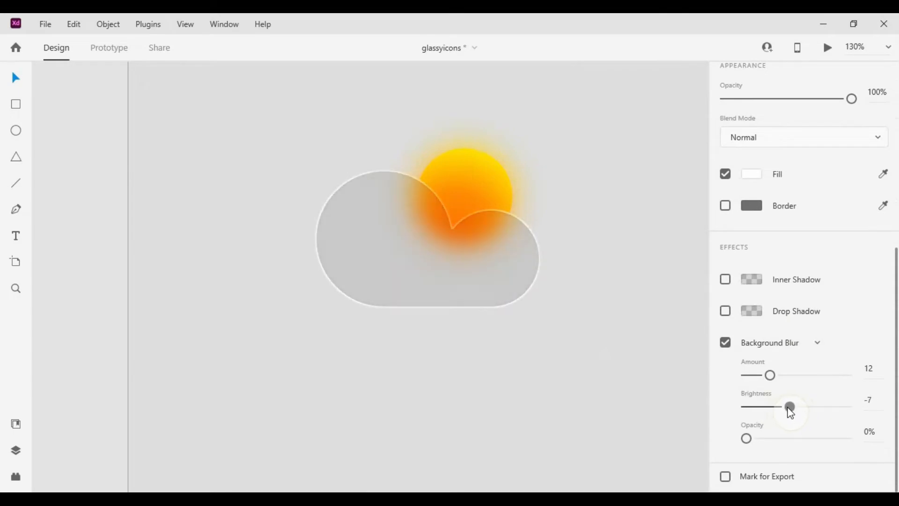
{"action": "left_click_drag", "start_coordinate": [791, 407], "coordinate": [796, 407]}
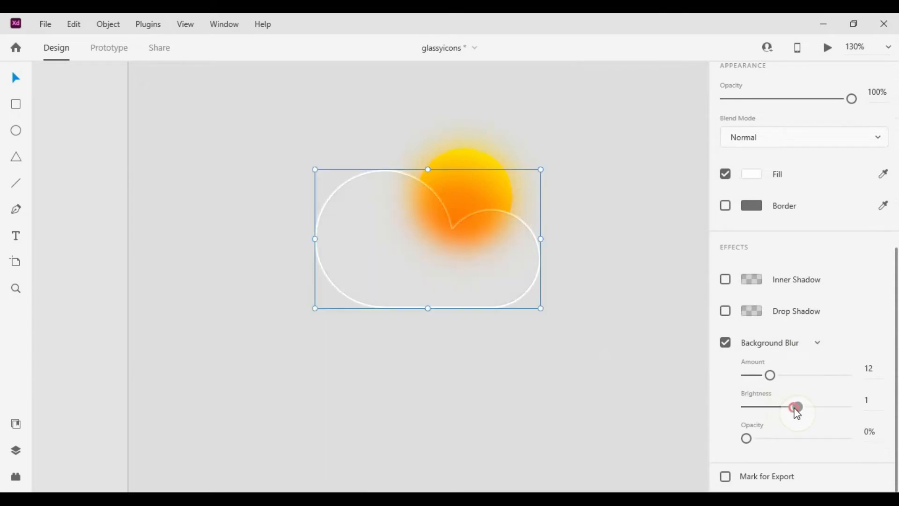
{"action": "left_click_drag", "start_coordinate": [797, 407], "coordinate": [796, 407]}
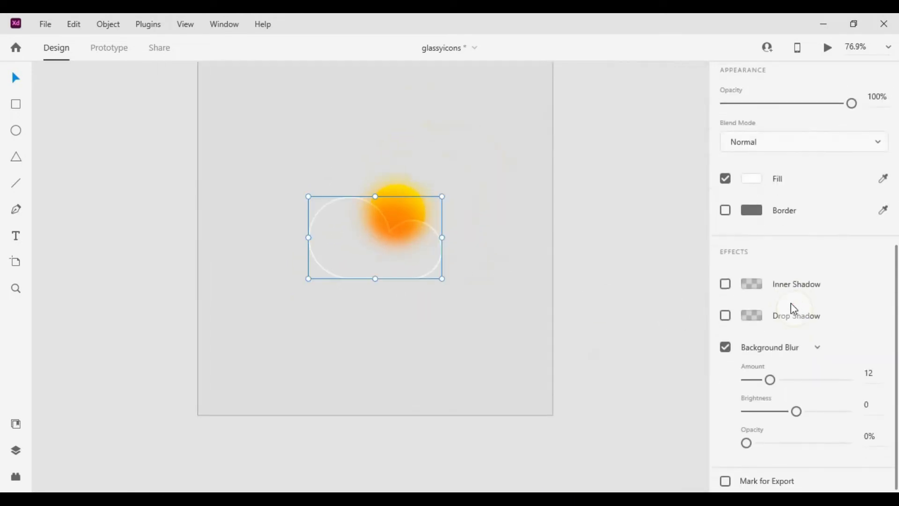
- Set the background blur opacity to 24%
{"action": "left_click_drag", "start_coordinate": [746, 443], "coordinate": [751, 443]}
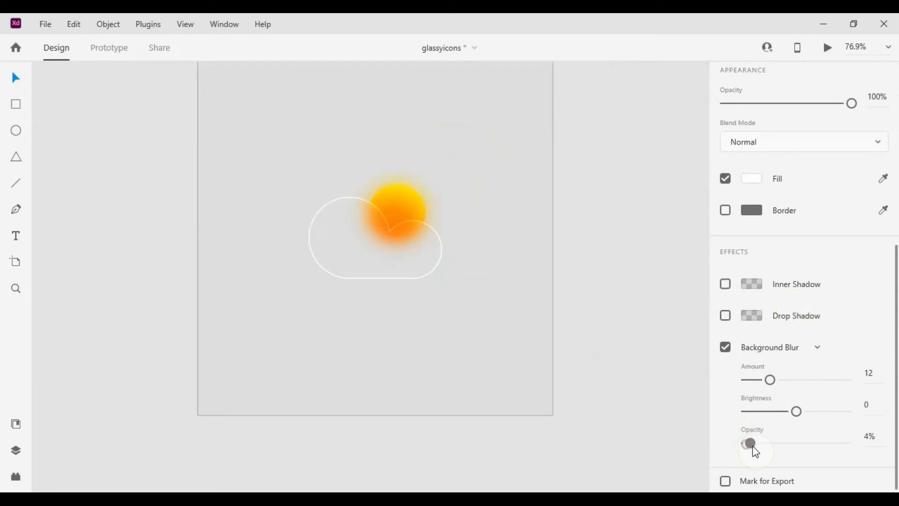
{"action": "left_click_drag", "start_coordinate": [751, 442], "coordinate": [759, 442]}
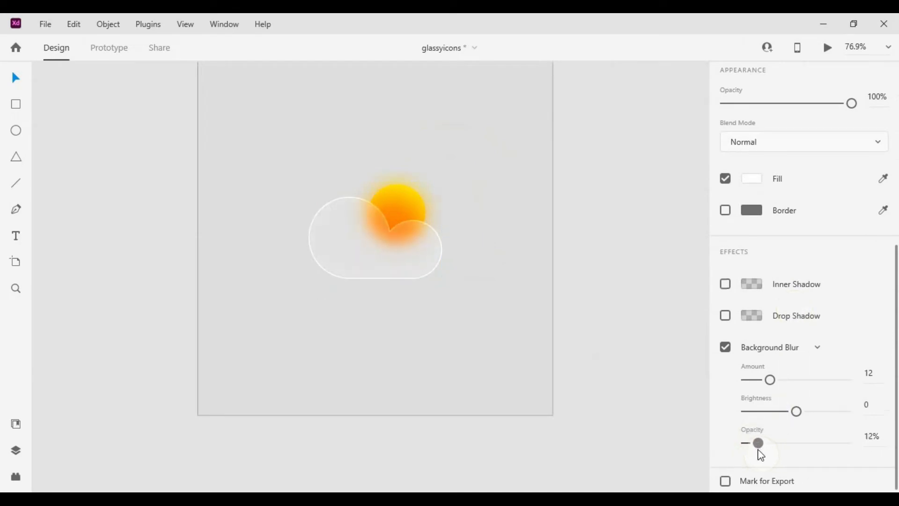
{"action": "left_click_drag", "start_coordinate": [758, 442], "coordinate": [776, 442]}
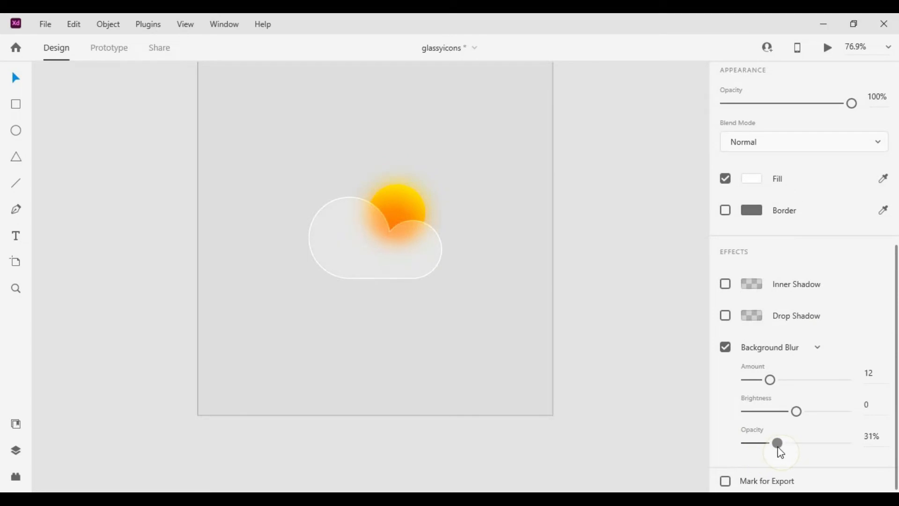
{"action": "left_click_drag", "start_coordinate": [778, 442], "coordinate": [763, 443]}
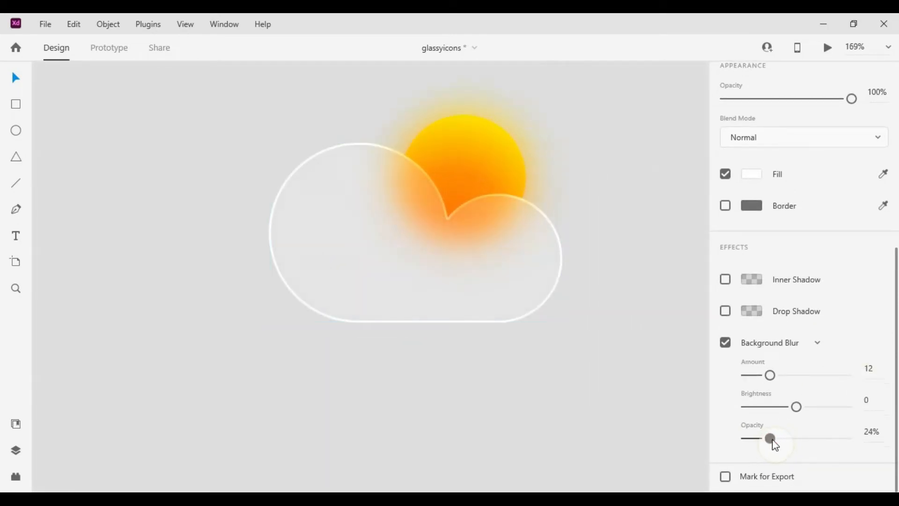
- Reselect the cloud and set its background blur to brightness 15, opacity 0%
{"action": "left_click", "coordinate": [751, 174]}
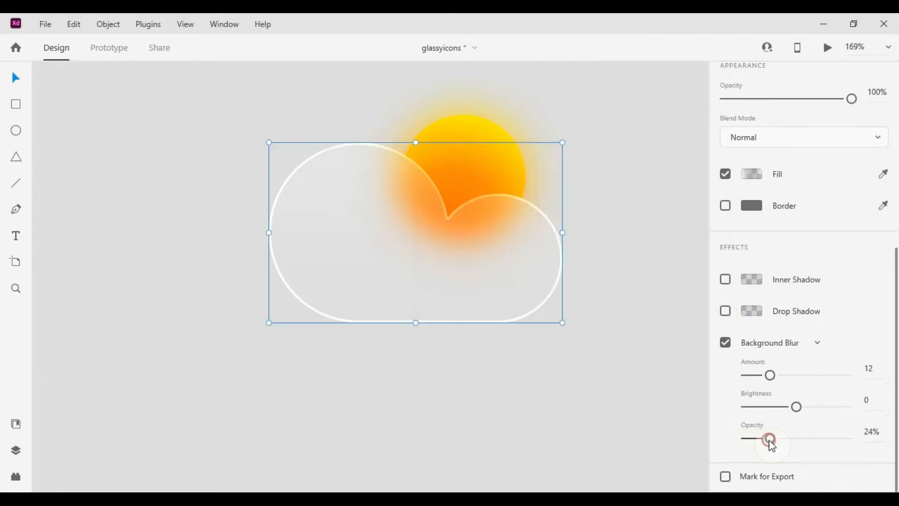
{"action": "left_click_drag", "start_coordinate": [770, 439], "coordinate": [846, 439]}
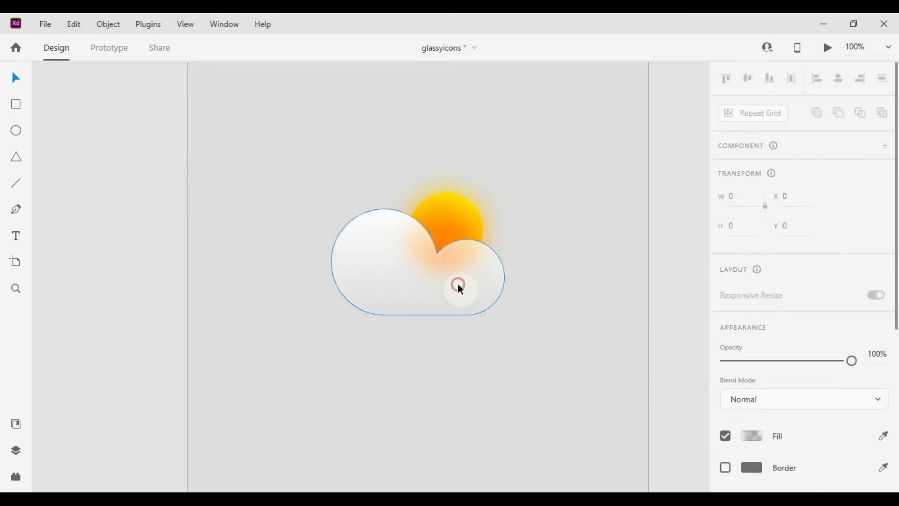
{"action": "scroll", "scroll_direction": "down", "scroll_amount": 3}
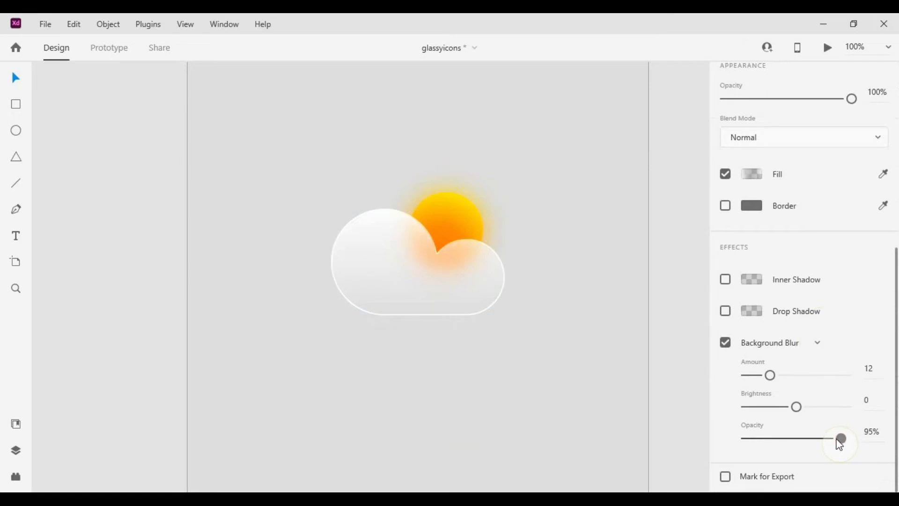
{"action": "left_click_drag", "start_coordinate": [841, 439], "coordinate": [836, 439]}
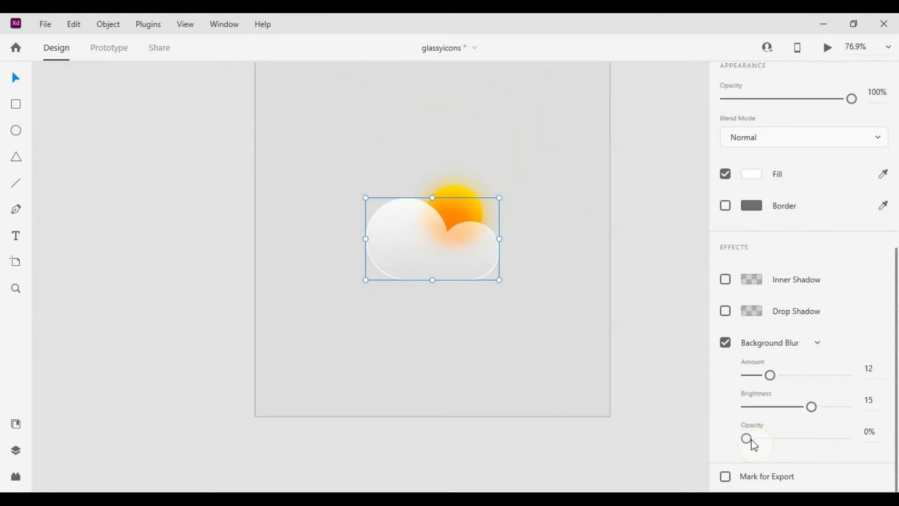
- Keep the cloud's background blur opacity at 0% and lower the cloud's opacity to 40%
{"action": "left_click_drag", "start_coordinate": [747, 439], "coordinate": [801, 439]}
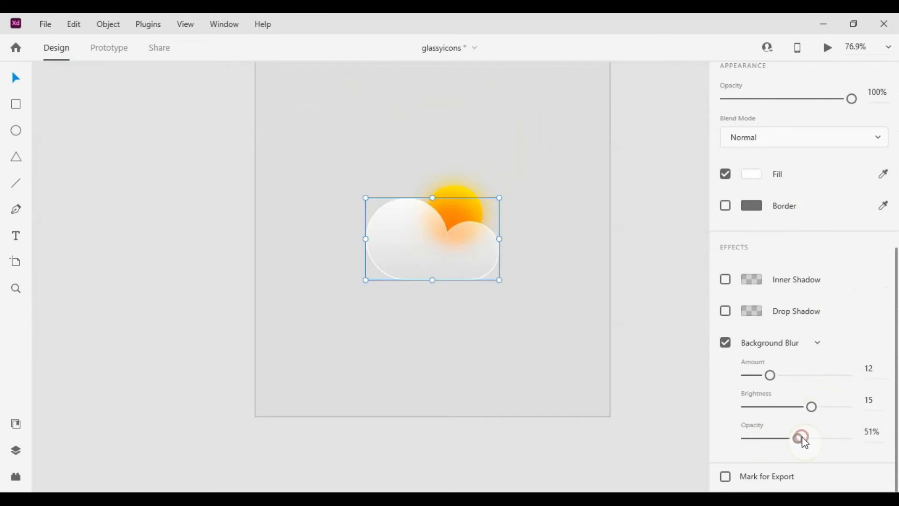
{"action": "left_click_drag", "start_coordinate": [803, 438], "coordinate": [747, 438]}
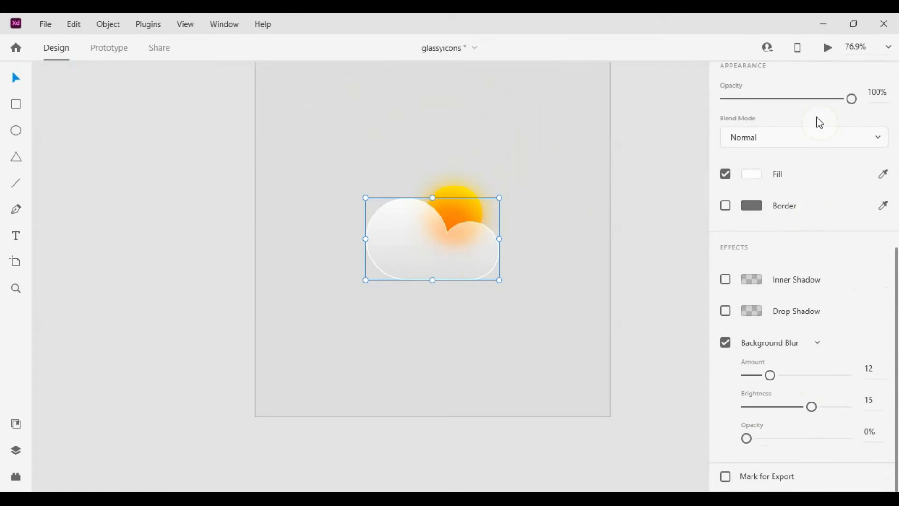
{"action": "left_click_drag", "start_coordinate": [851, 99], "coordinate": [792, 99]}
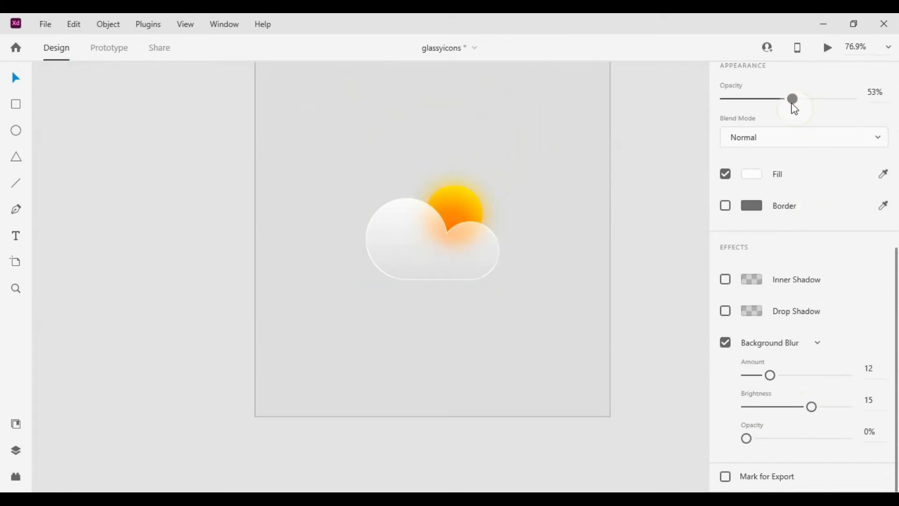
{"action": "left_click_drag", "start_coordinate": [792, 99], "coordinate": [776, 99]}
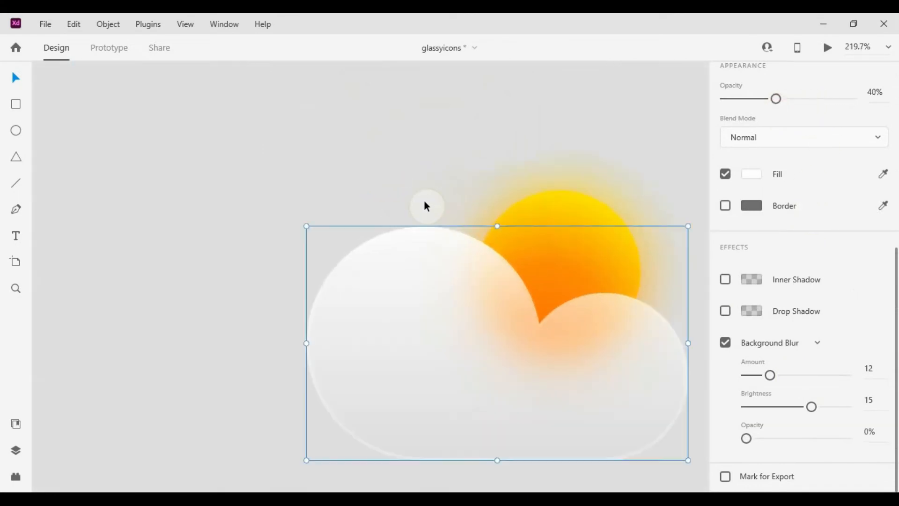
{"action": "left_click_drag", "start_coordinate": [777, 98], "coordinate": [798, 99]}
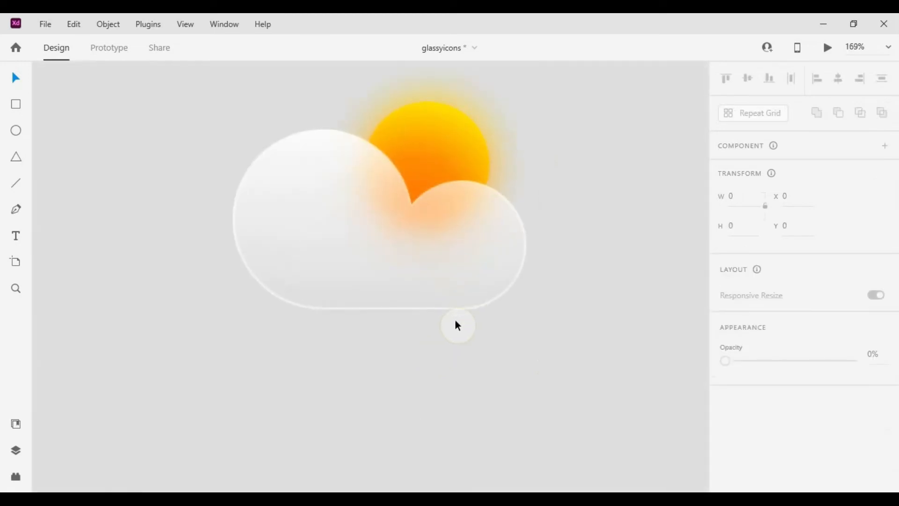
- Place a cloud copy below the original and switch its fill from Linear Gradient to dark Solid Color
{"action": "scroll", "scroll_direction": "down", "scroll_amount": 3}
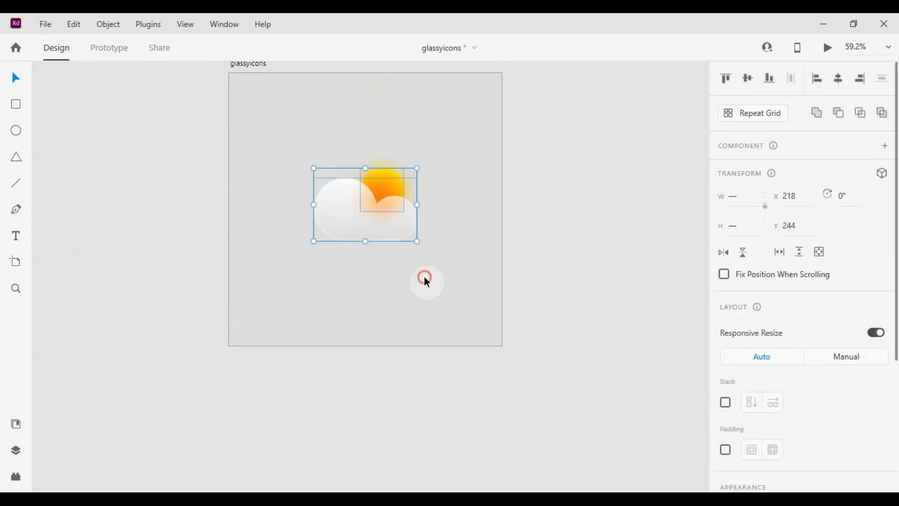
{"action": "left_click", "coordinate": [426, 281]}
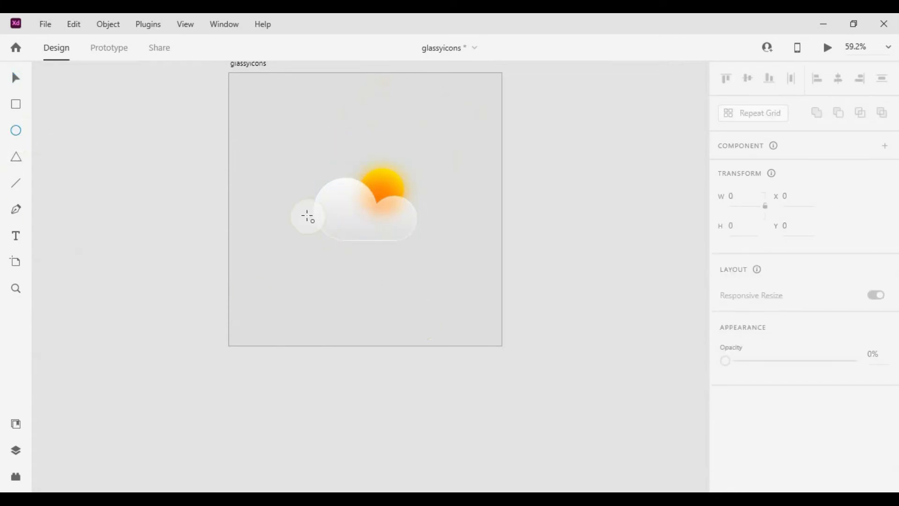
{"action": "left_click", "coordinate": [364, 207]}
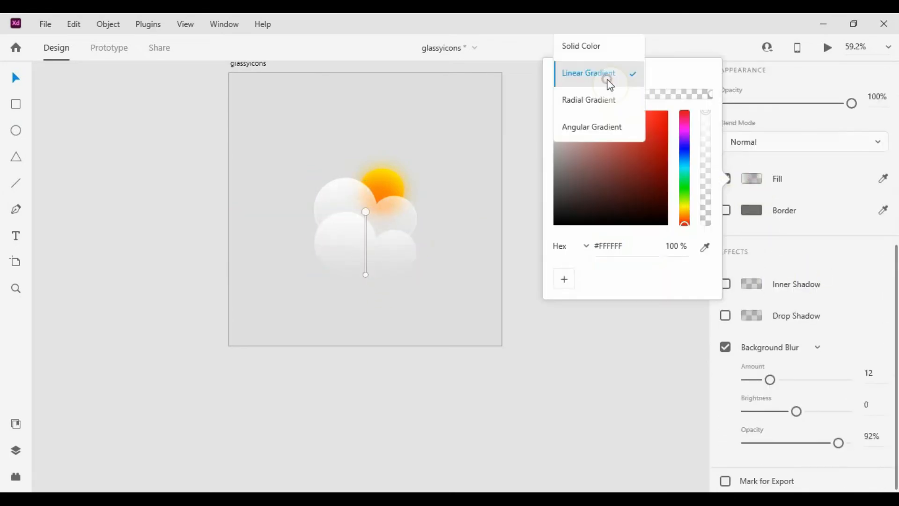
{"action": "left_click", "coordinate": [587, 73]}
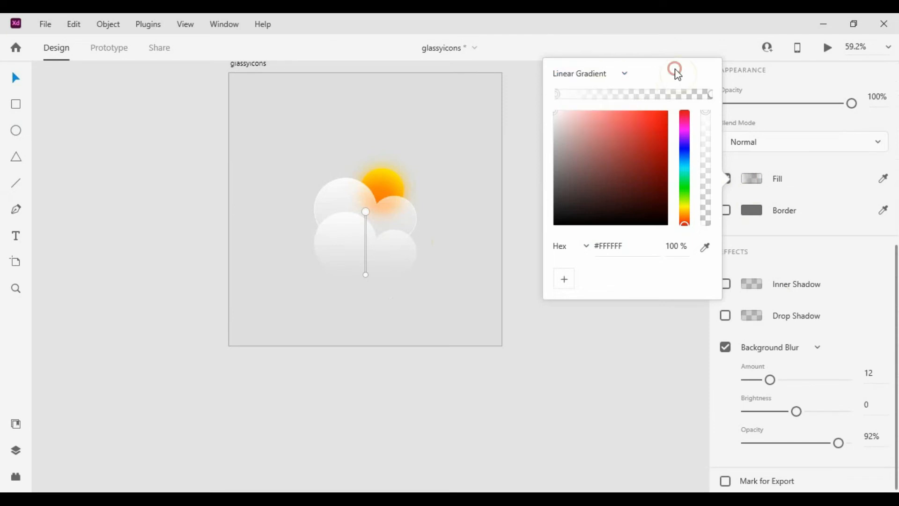
{"action": "left_click", "coordinate": [582, 73]}
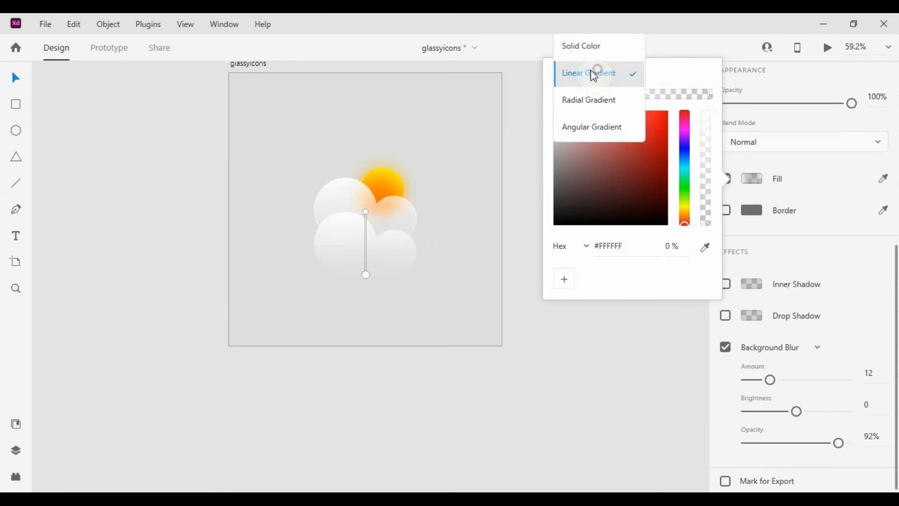
{"action": "left_click", "coordinate": [580, 46]}
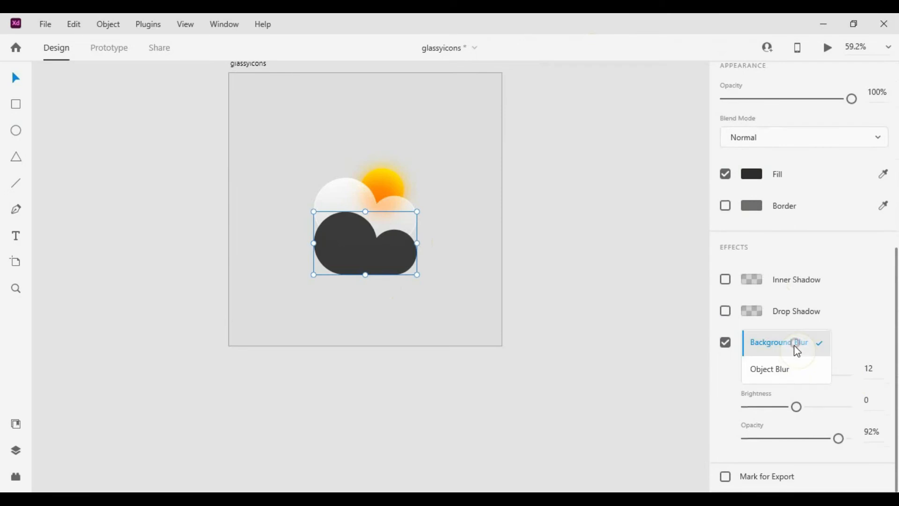
- Give the dark cloud copy an Object Blur of 34 and fade it to 16% opacity
{"action": "left_click", "coordinate": [770, 369]}
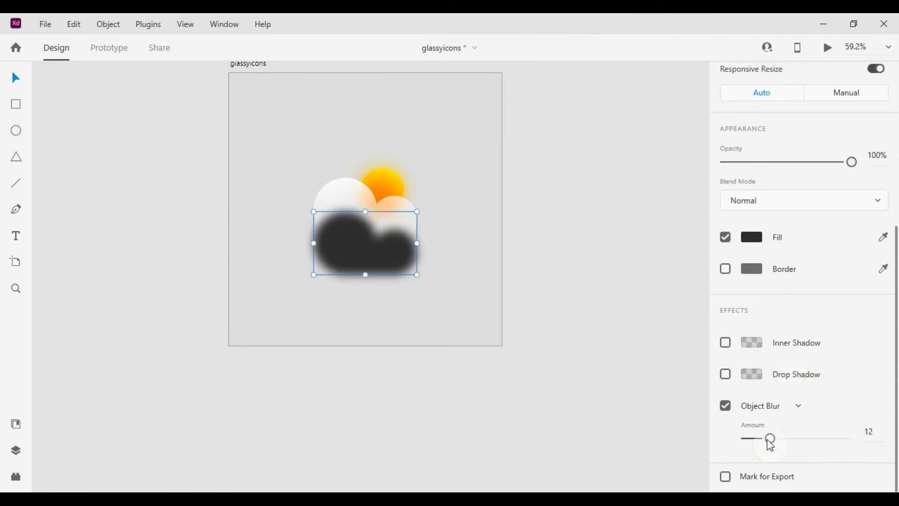
{"action": "left_click_drag", "start_coordinate": [771, 439], "coordinate": [815, 439]}
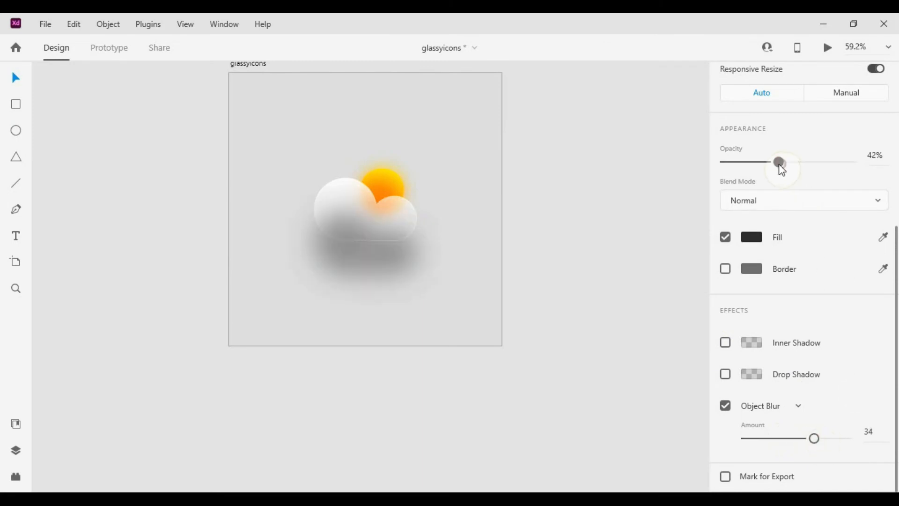
{"action": "left_click_drag", "start_coordinate": [781, 161], "coordinate": [769, 162]}
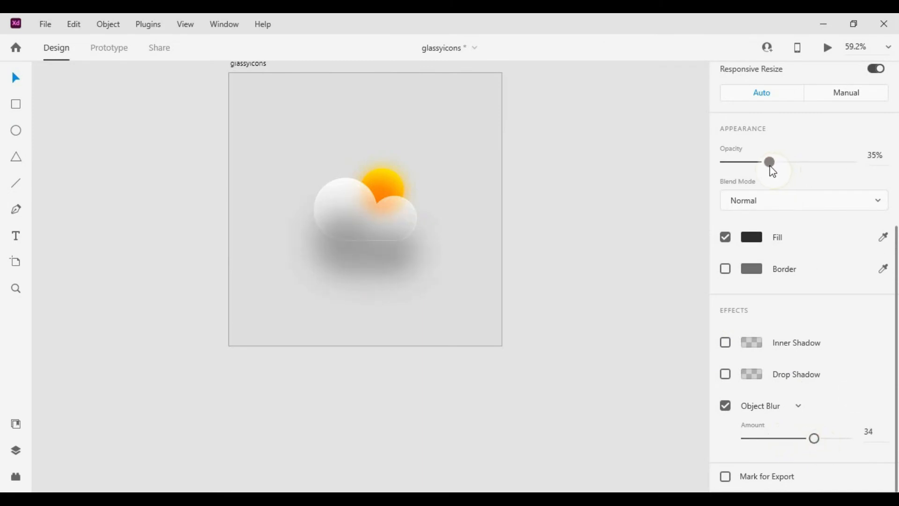
{"action": "left_click", "coordinate": [365, 241]}
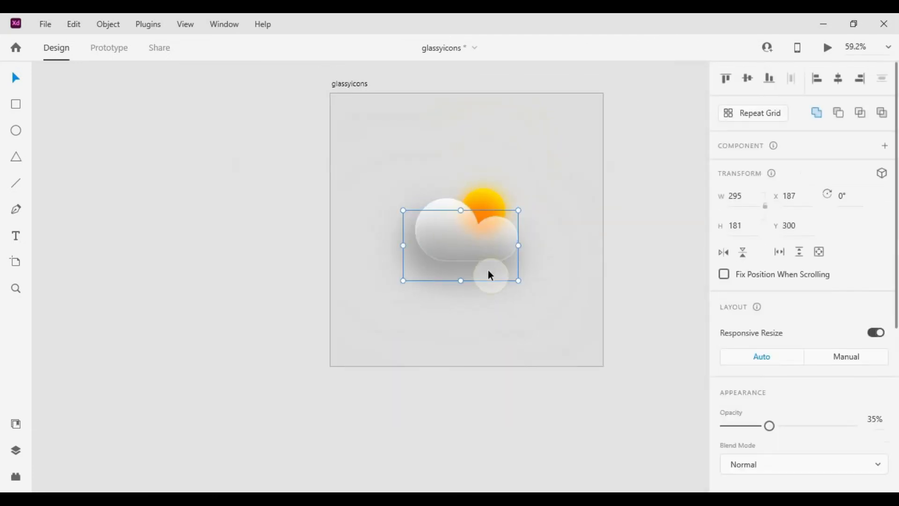
{"action": "scroll", "scroll_direction": "down", "scroll_amount": 3}
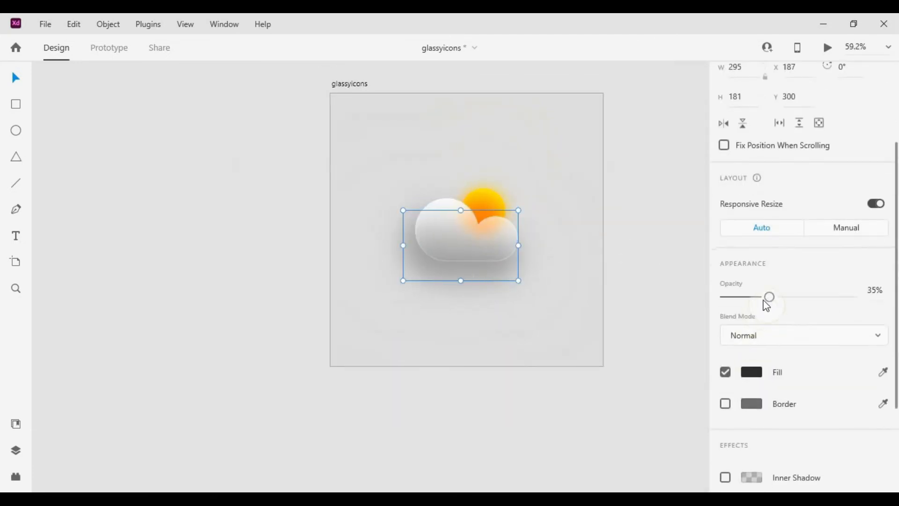
{"action": "left_click_drag", "start_coordinate": [770, 297], "coordinate": [754, 297]}
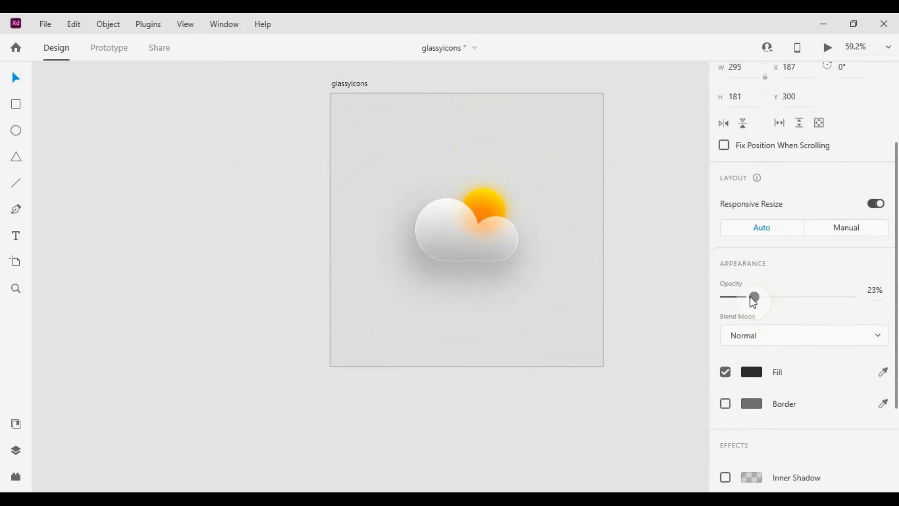
{"action": "left_click_drag", "start_coordinate": [754, 296], "coordinate": [745, 297]}
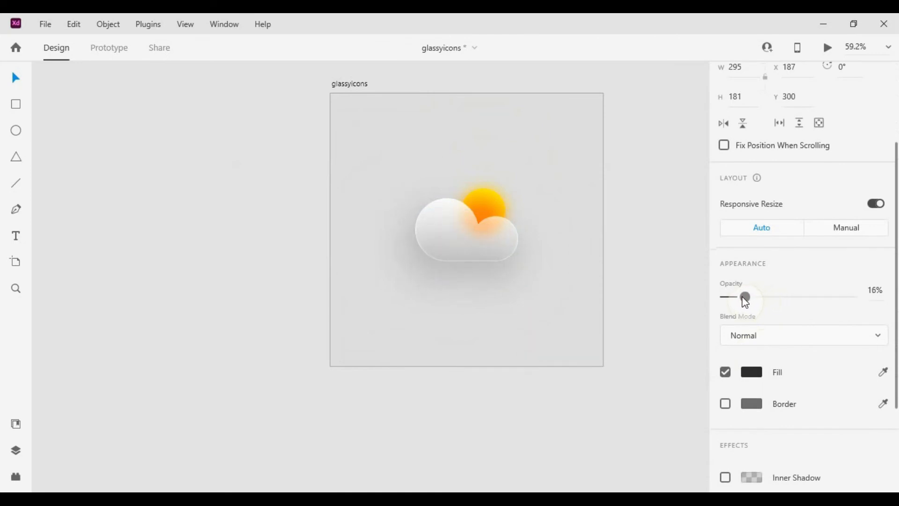
{"action": "left_click_drag", "start_coordinate": [745, 296], "coordinate": [738, 297]}
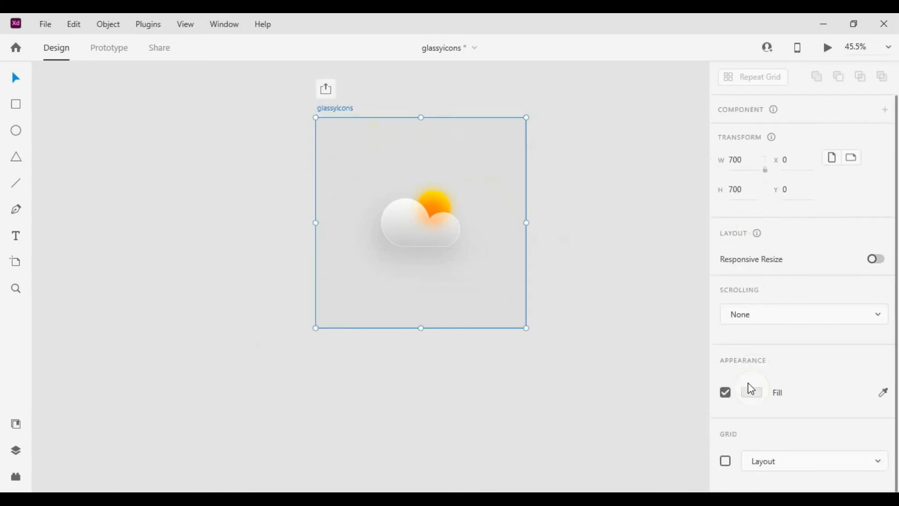
- Change the artboard's background fill to dark grey
{"action": "left_click", "coordinate": [751, 392]}
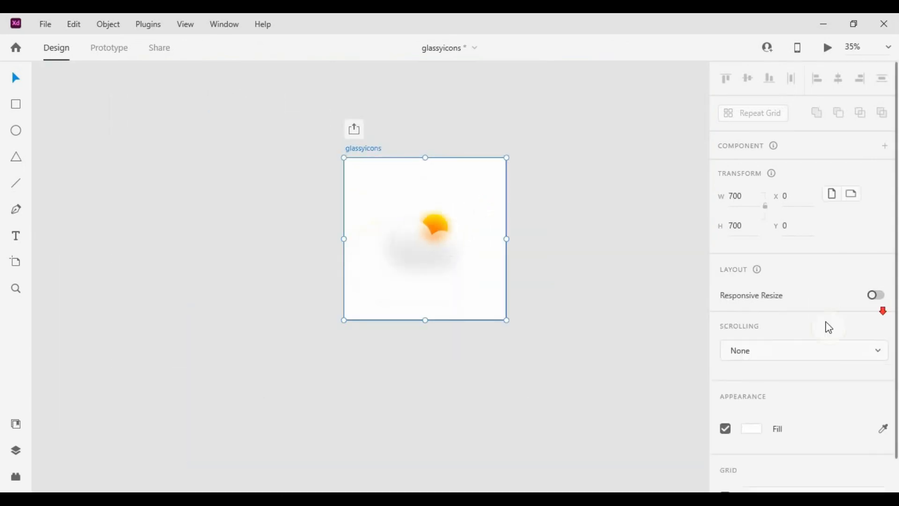
{"action": "left_click", "coordinate": [751, 428]}
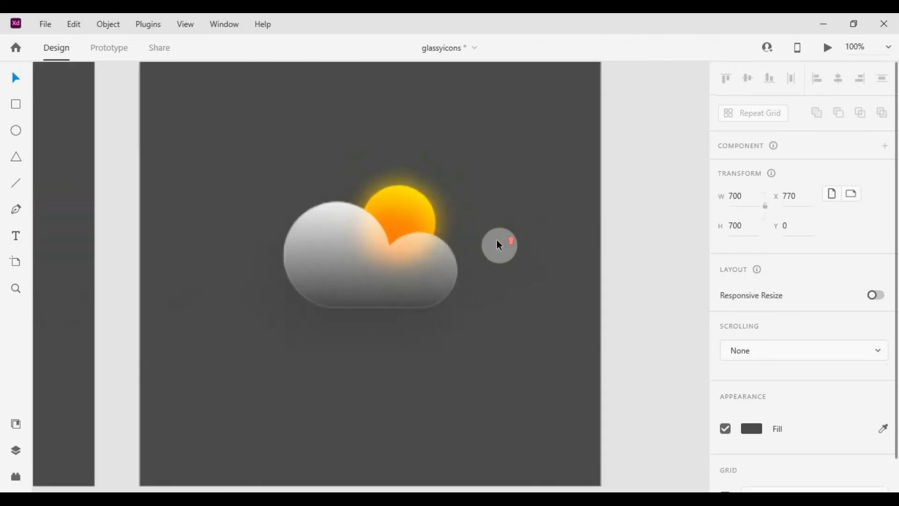
- Recolour the lightning bolt with a blue gradient and position it under the cloud
{"action": "left_click", "coordinate": [407, 222]}
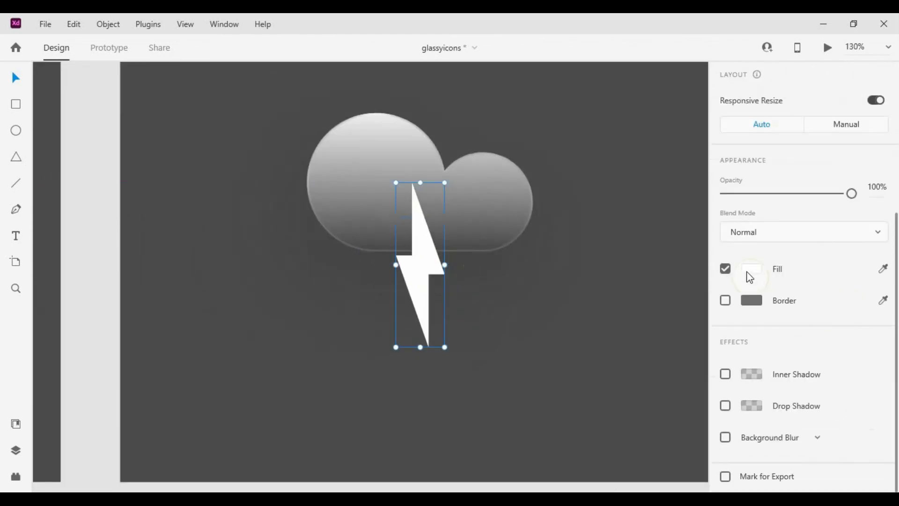
{"action": "left_click", "coordinate": [751, 269]}
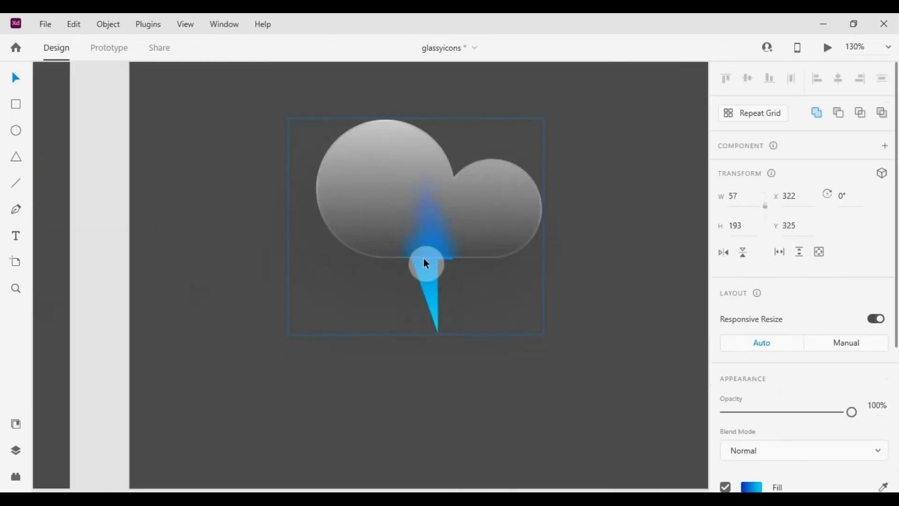
{"action": "left_click_drag", "start_coordinate": [427, 263], "coordinate": [462, 270]}
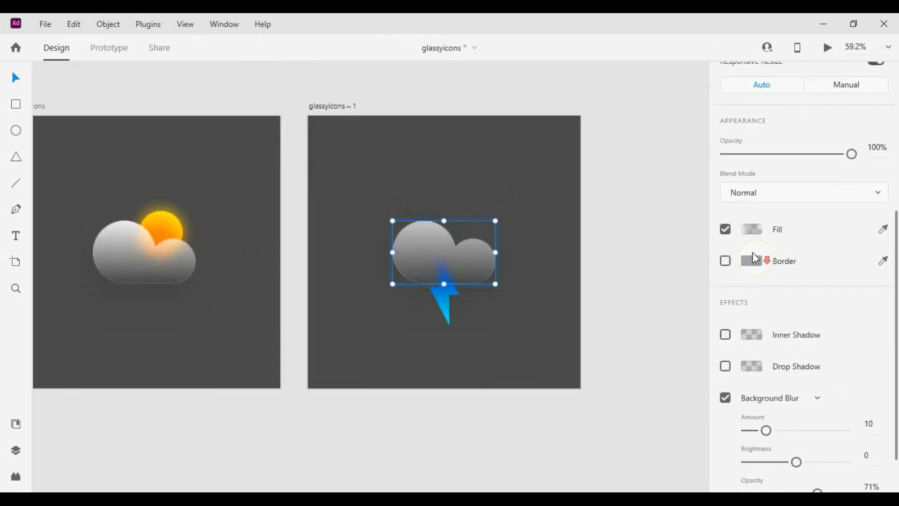
- Turn on Inner Shadow and Drop Shadow for the lightning cloud
{"action": "left_click", "coordinate": [751, 229]}
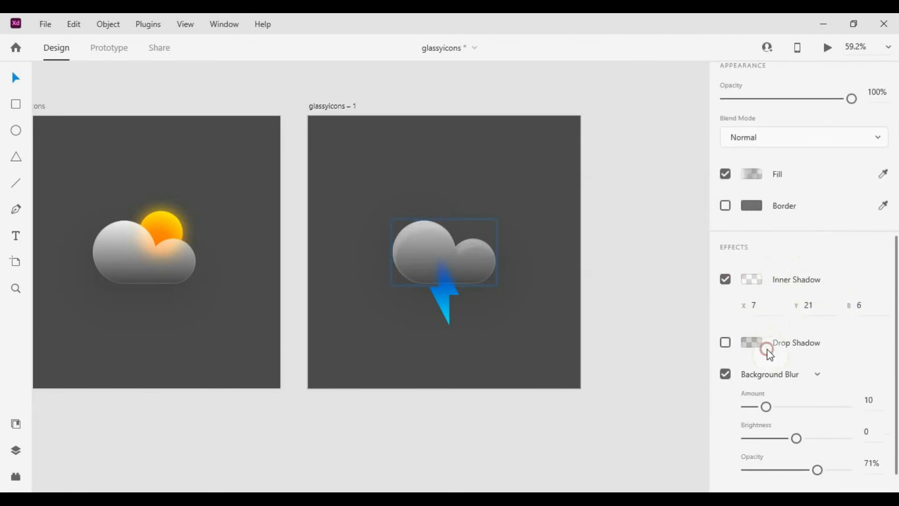
{"action": "left_click", "coordinate": [752, 279]}
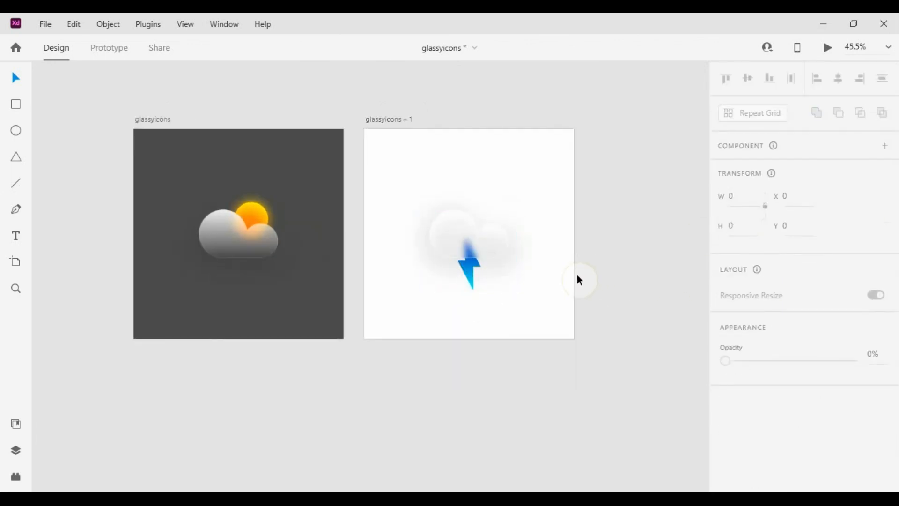
{"action": "mouse_move", "coordinate": [562, 281]}
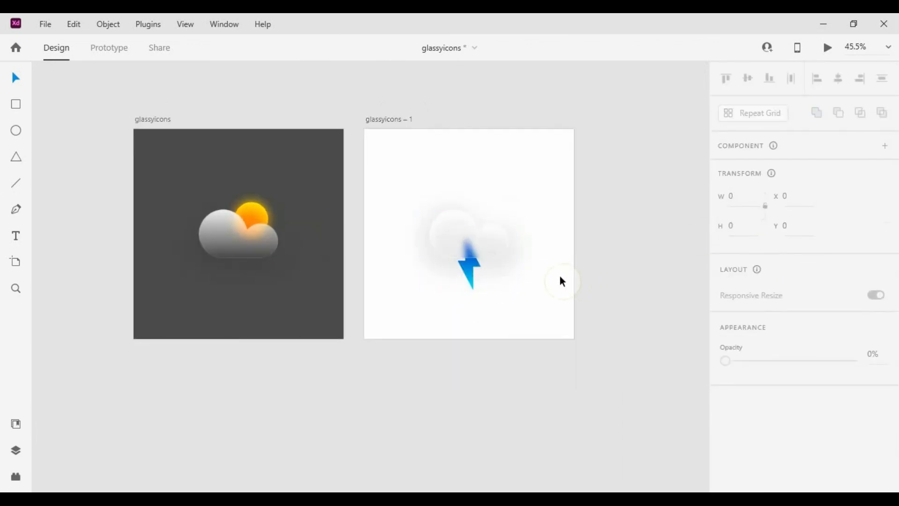